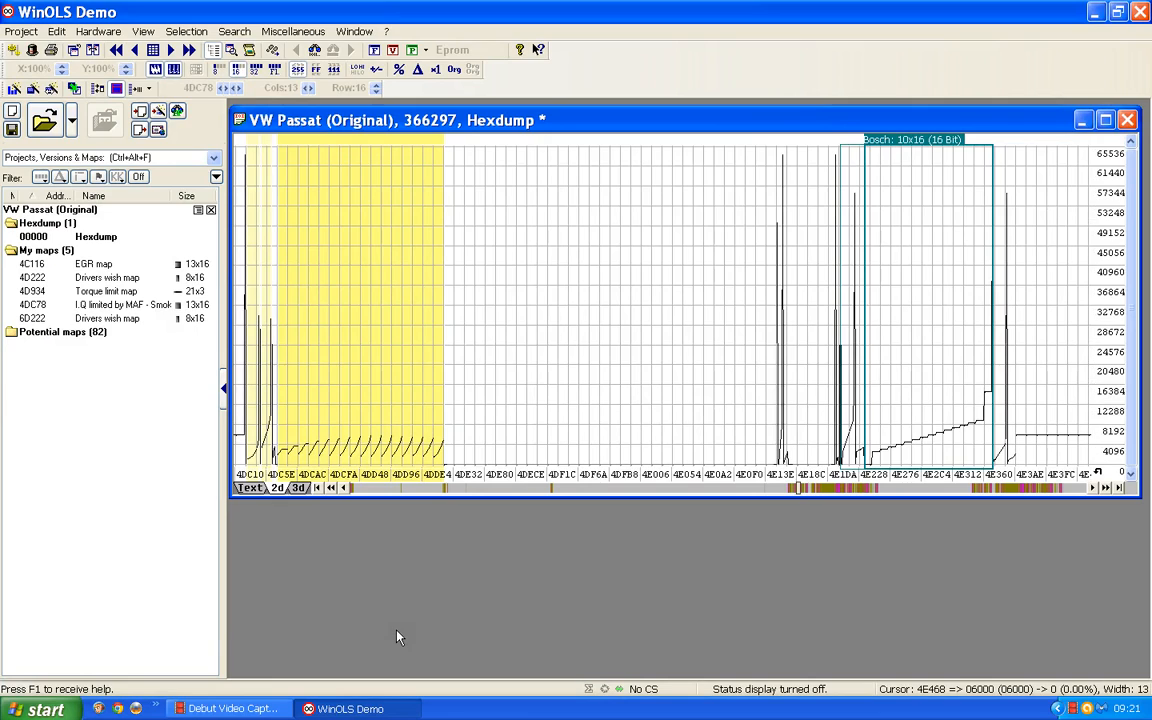
mouse_move(340, 384)
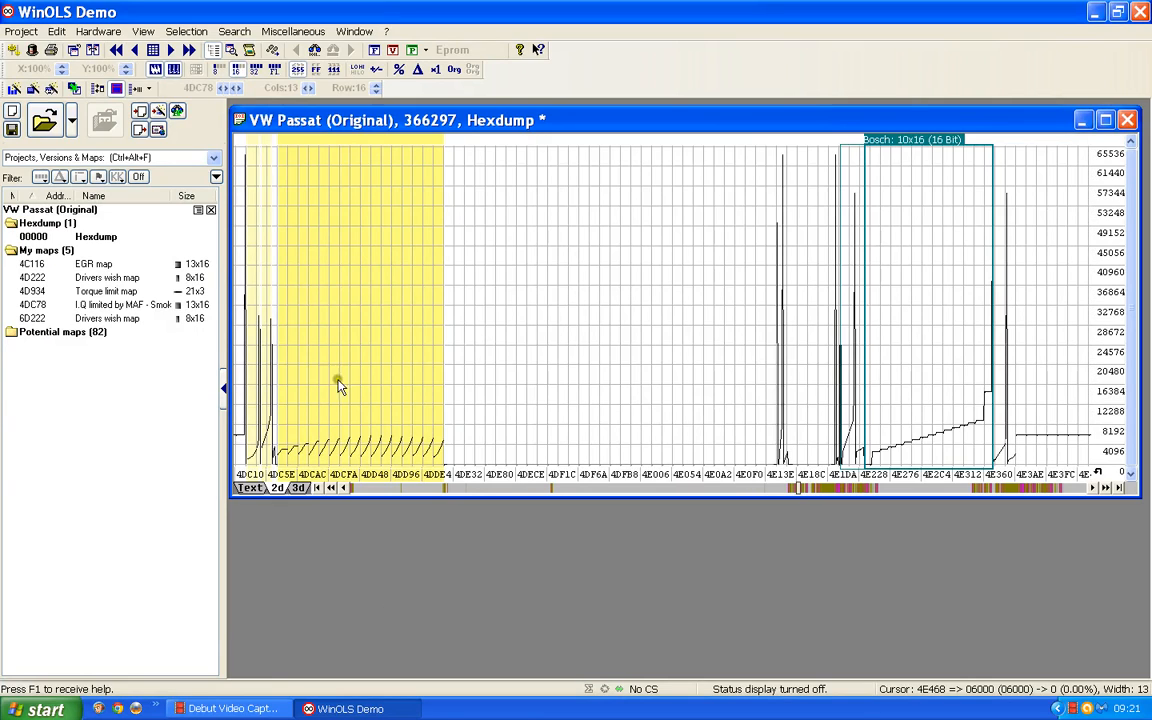
mouse_move(368, 288)
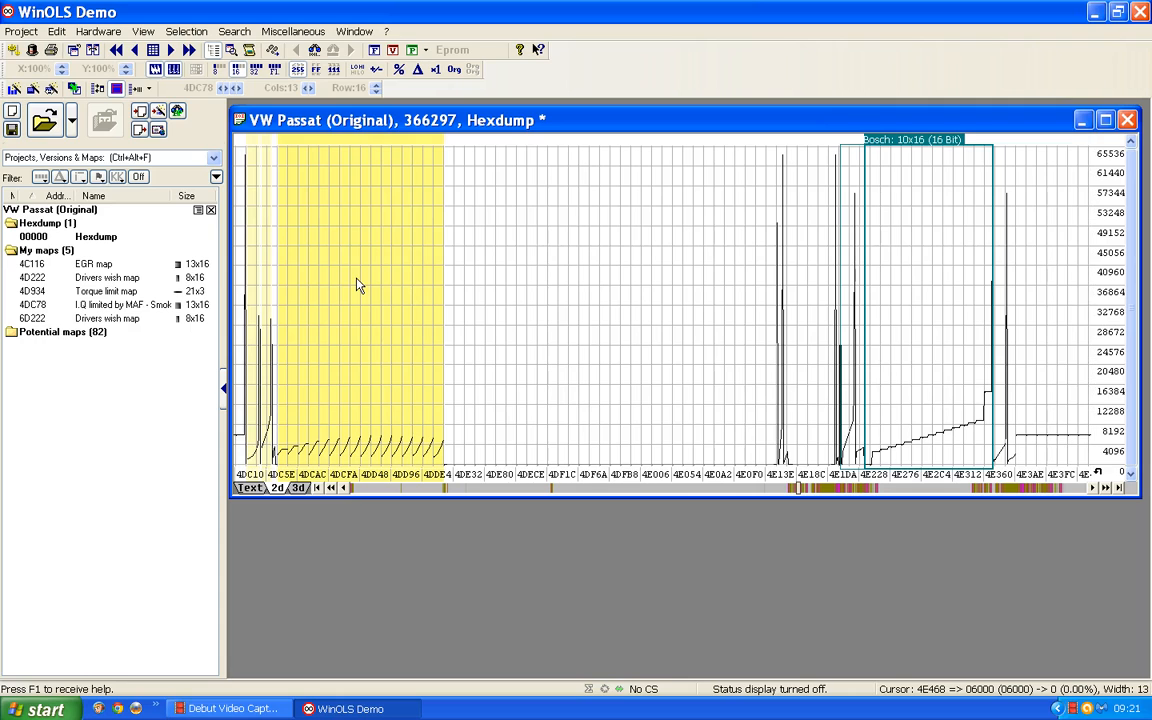
mouse_move(668, 410)
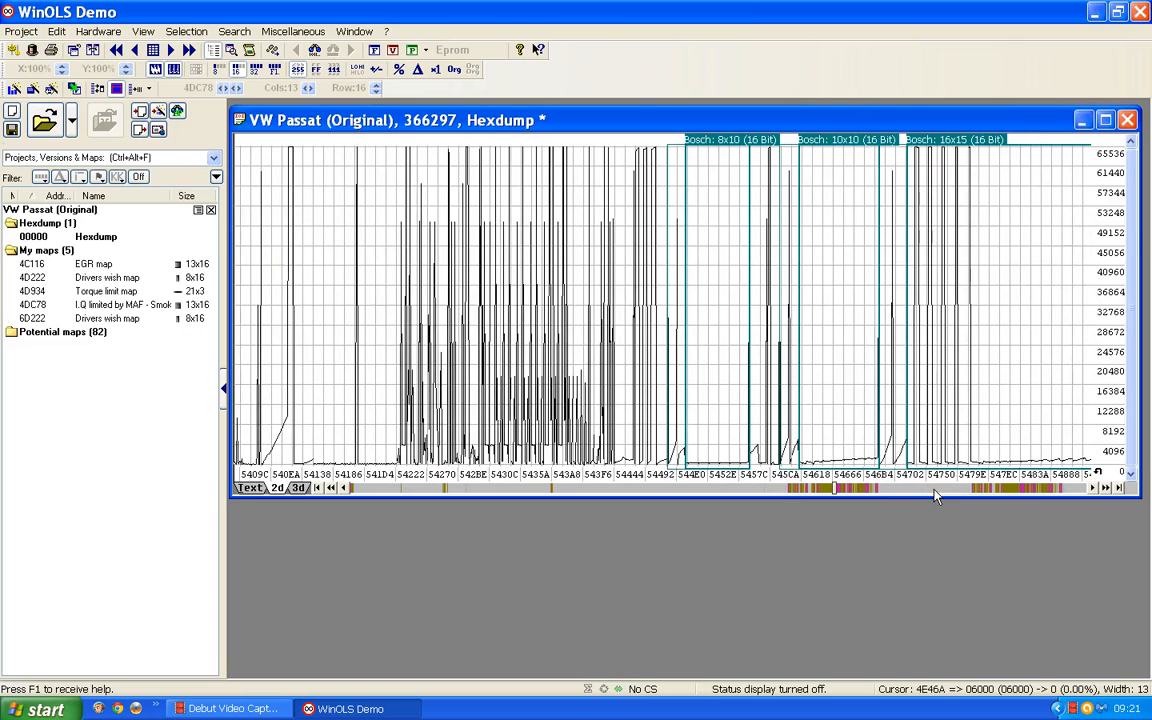
mouse_move(898, 148)
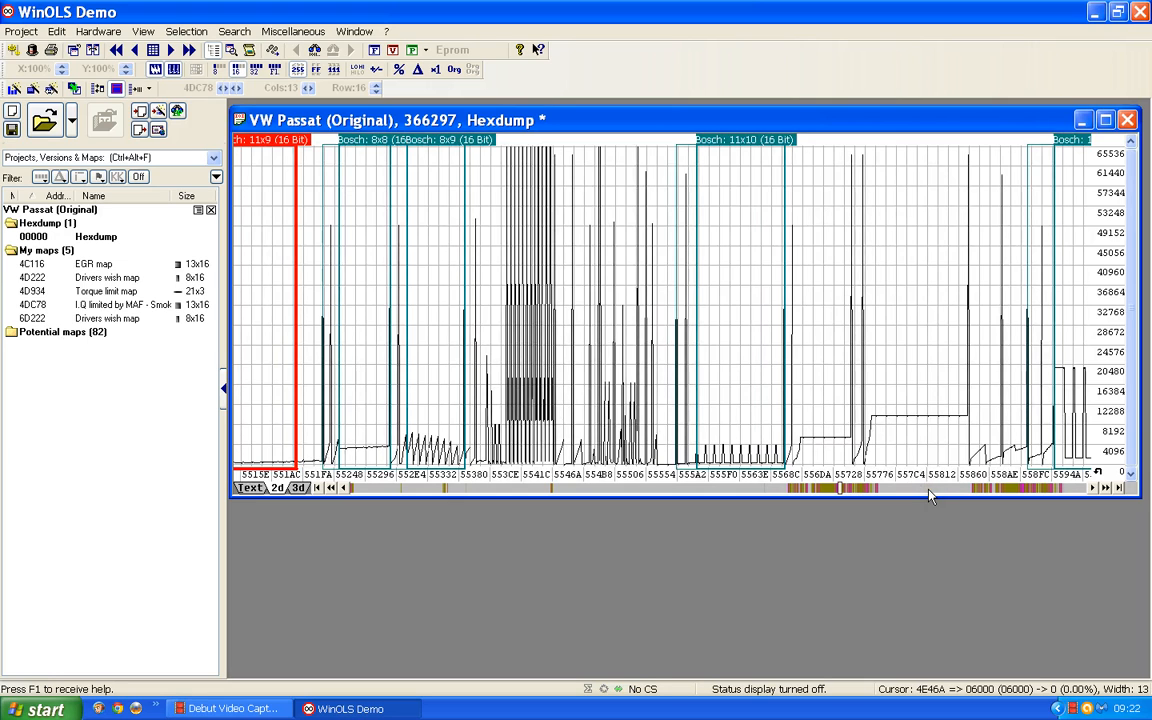
- Scroll the hexdump graph forward to the 56xxx region with the outlined Bosch map candidates
scroll(right, 3)
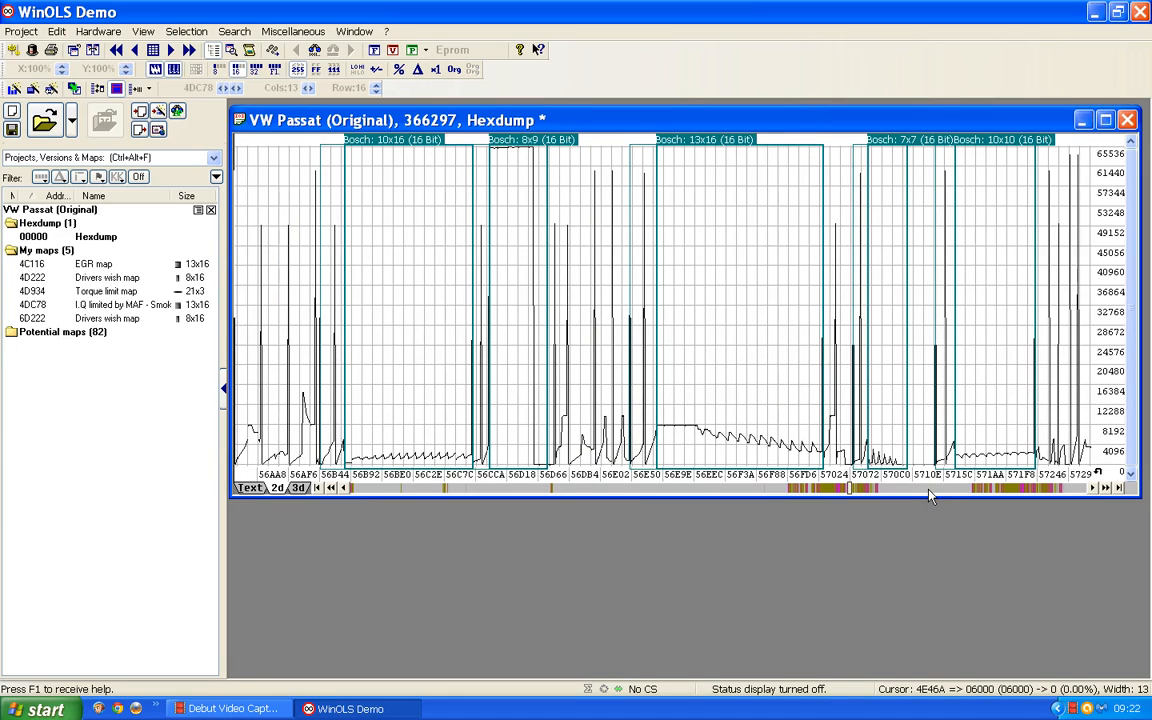
mouse_move(424, 148)
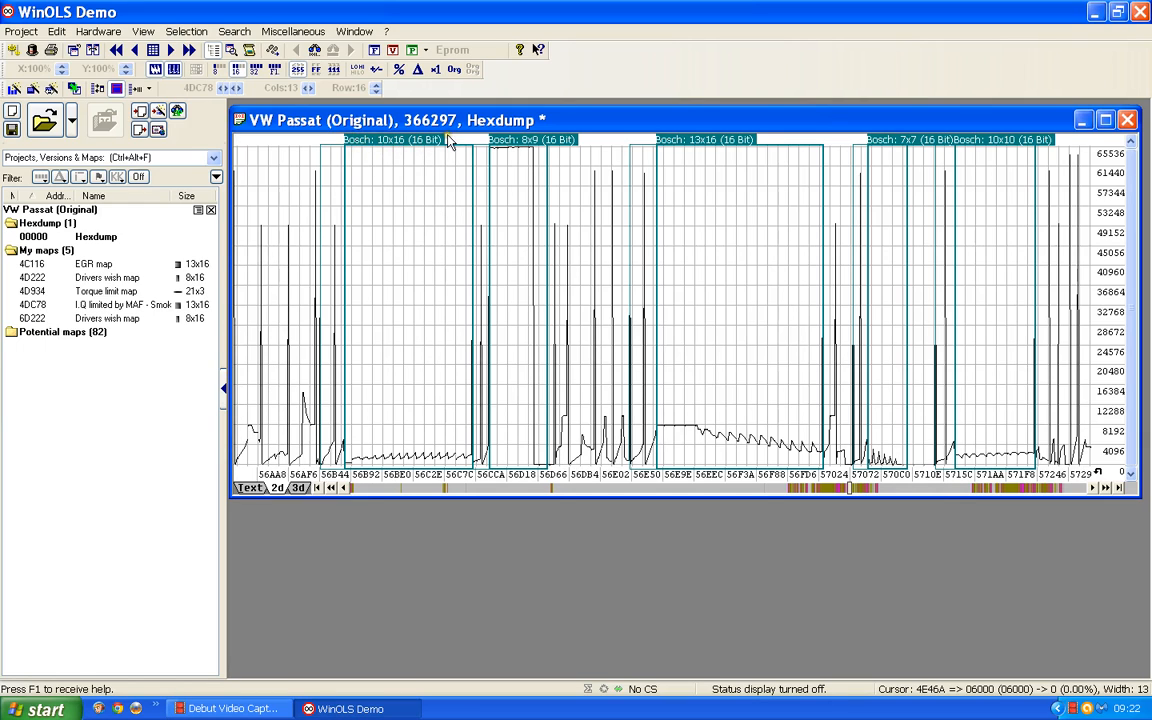
mouse_move(390, 336)
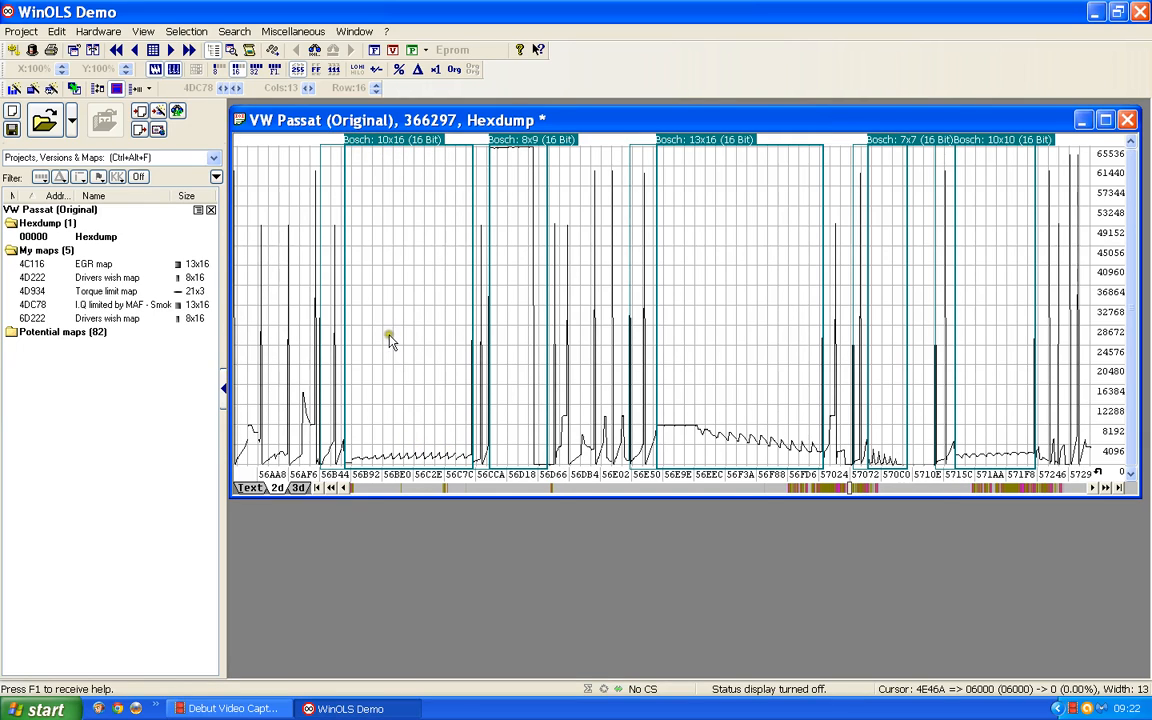
mouse_move(358, 464)
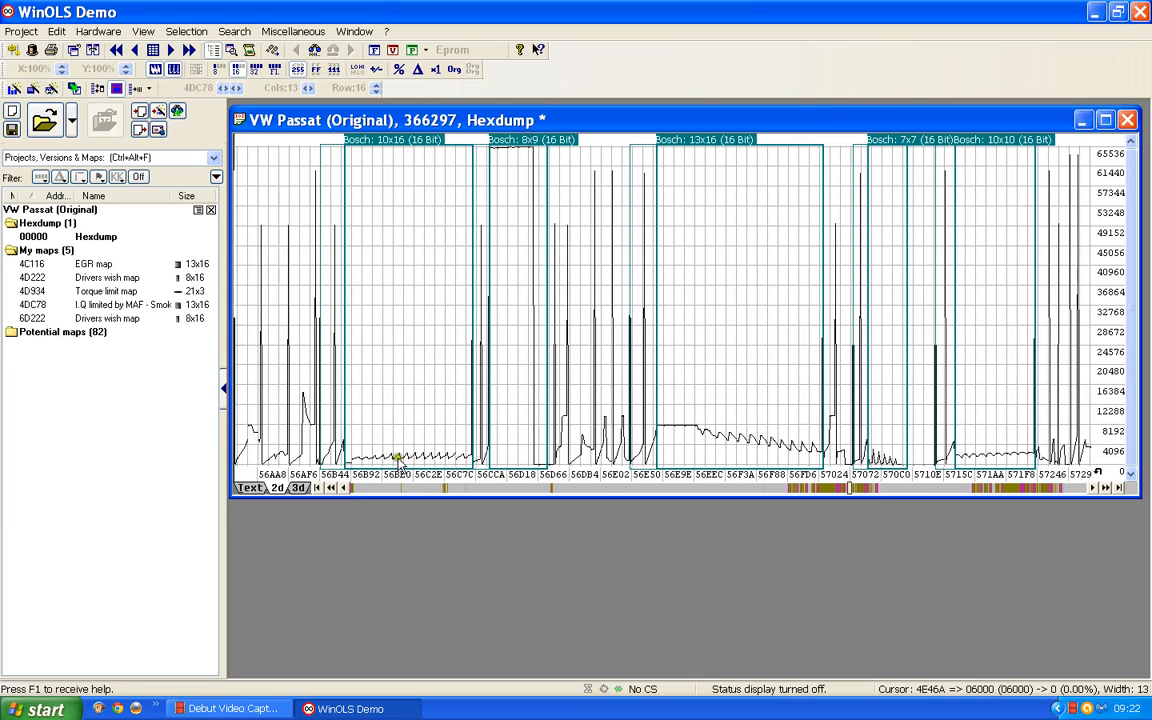
mouse_move(968, 458)
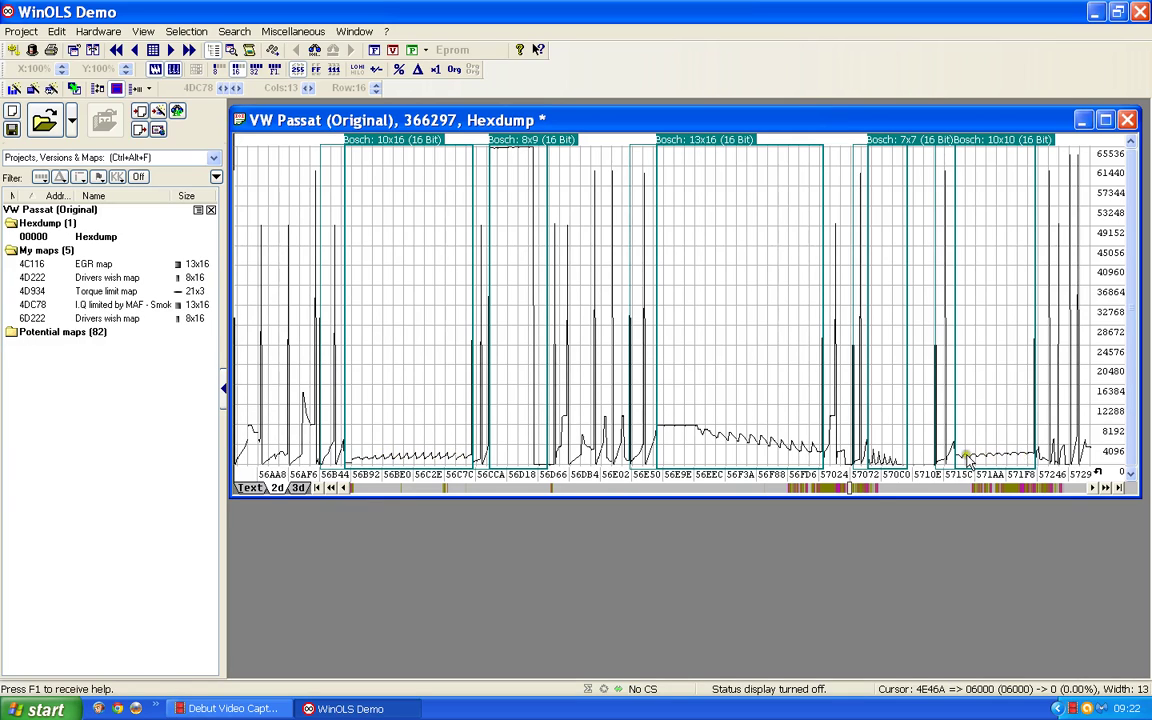
mouse_move(558, 460)
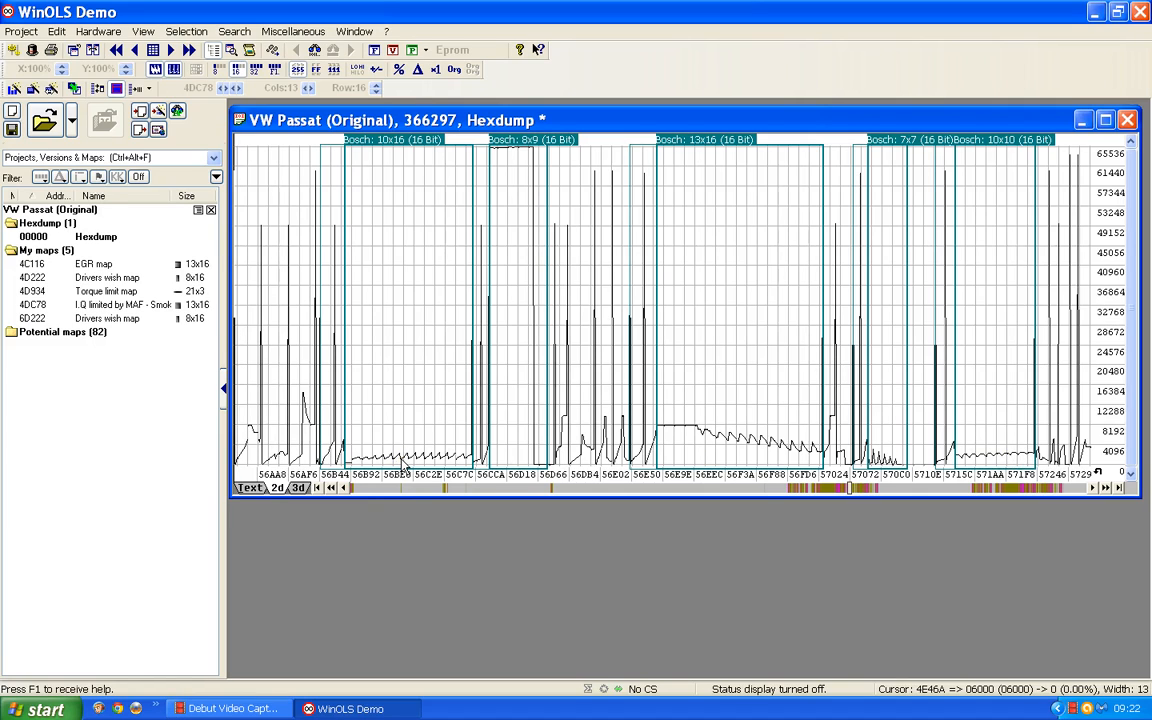
mouse_move(408, 142)
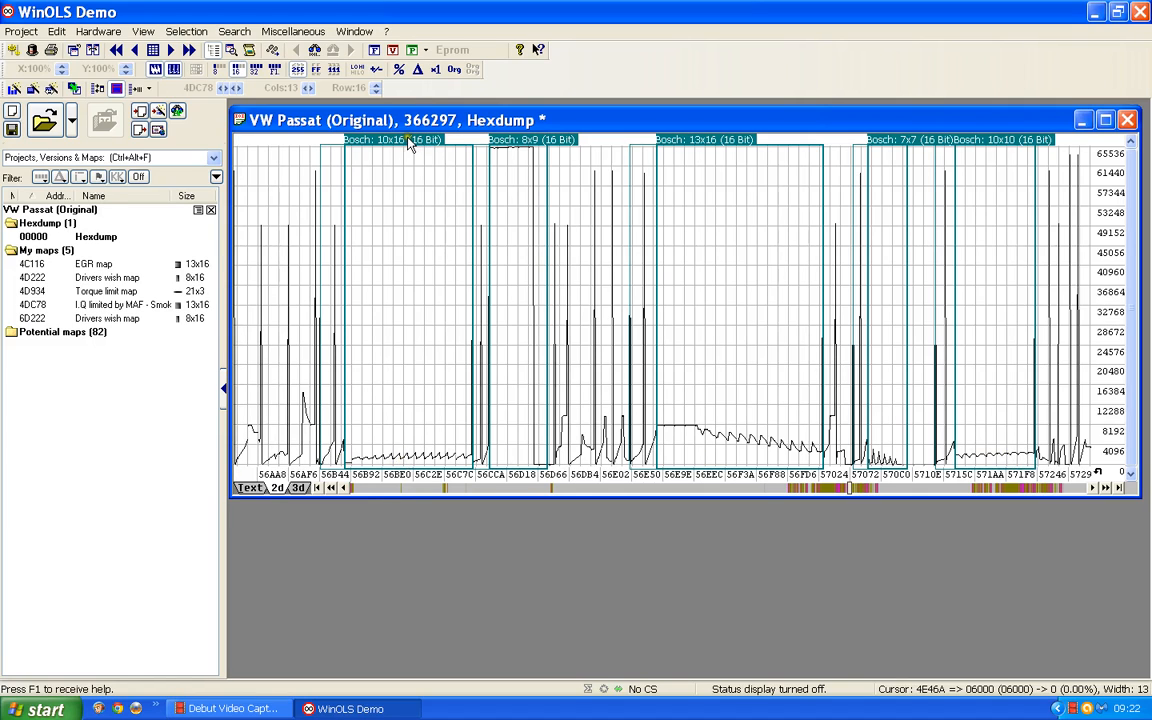
- Open the potential map as the 'Bosch 16' table with its row axis read from Eprom (1002–4746)
double_click(390, 156)
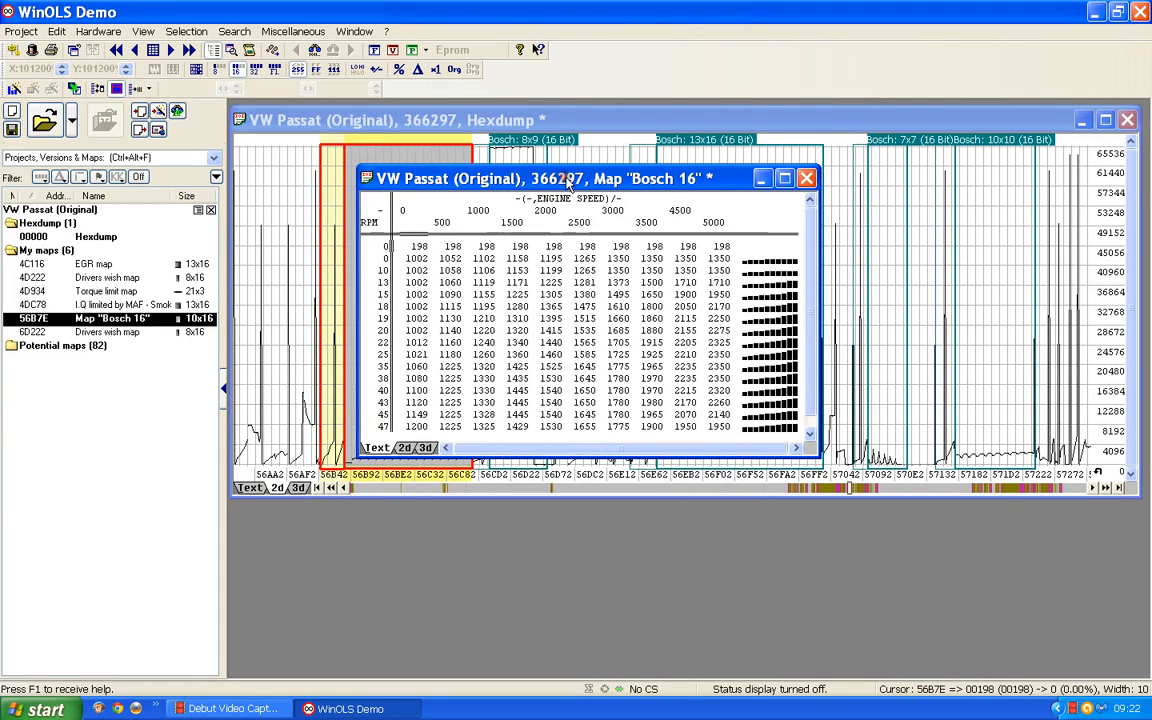
click(416, 246)
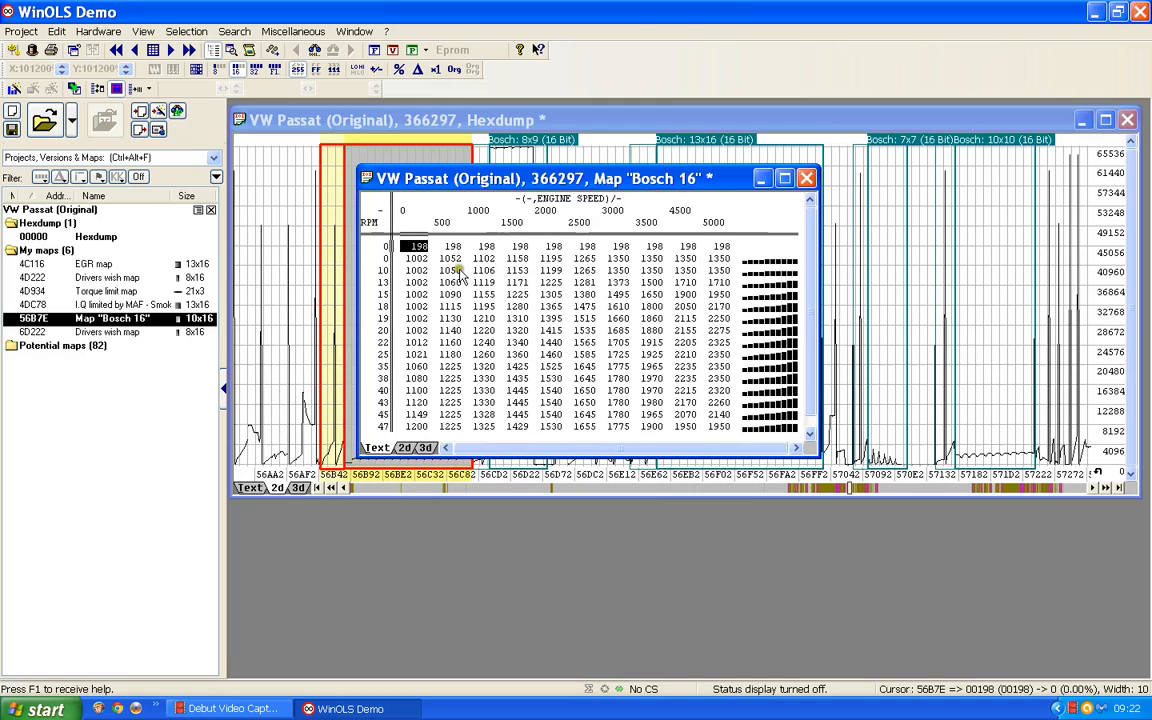
mouse_move(444, 280)
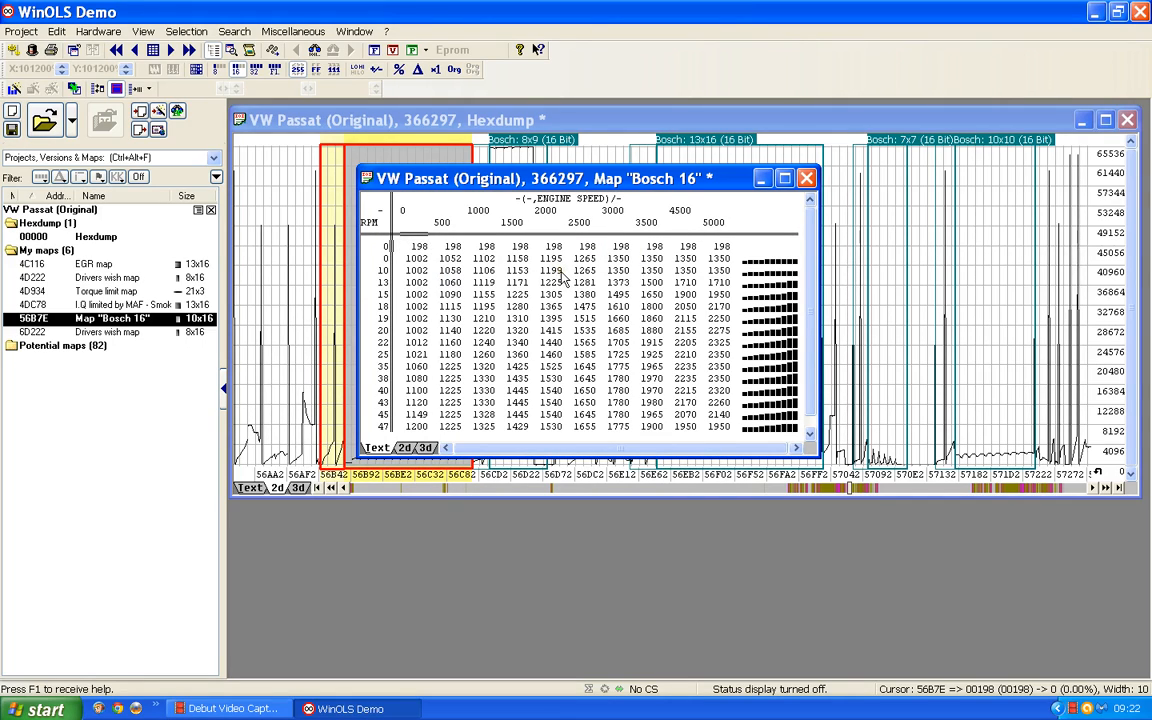
mouse_move(380, 368)
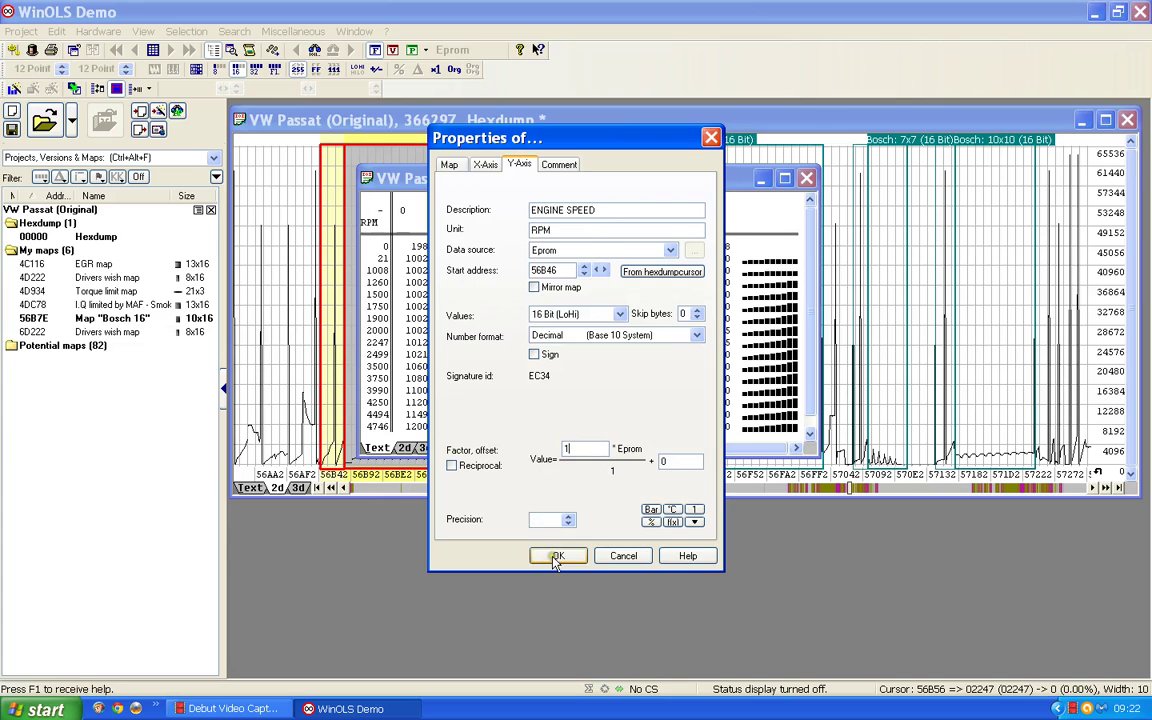
click(556, 556)
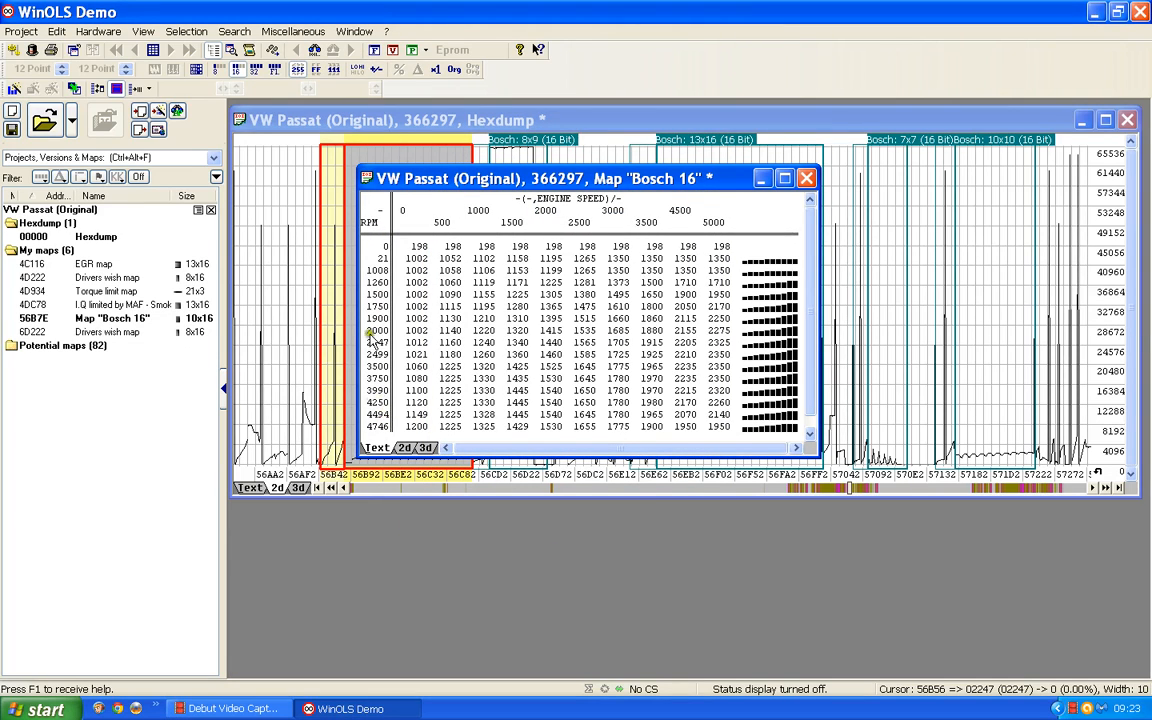
click(376, 342)
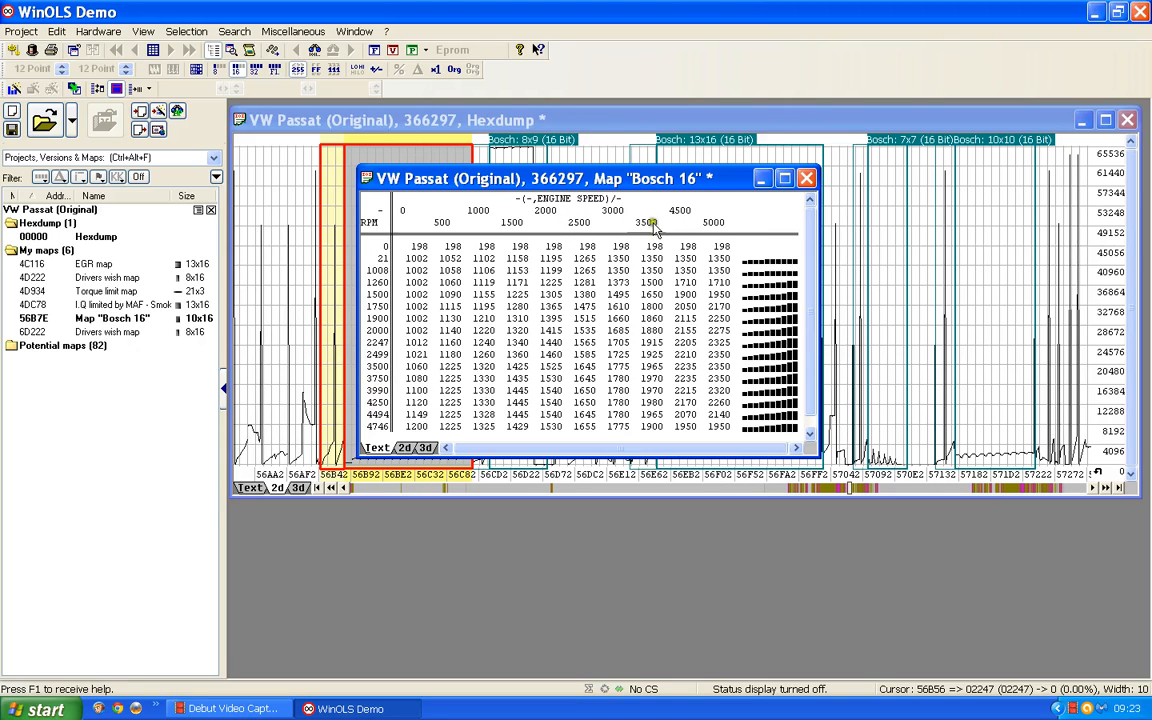
mouse_move(496, 302)
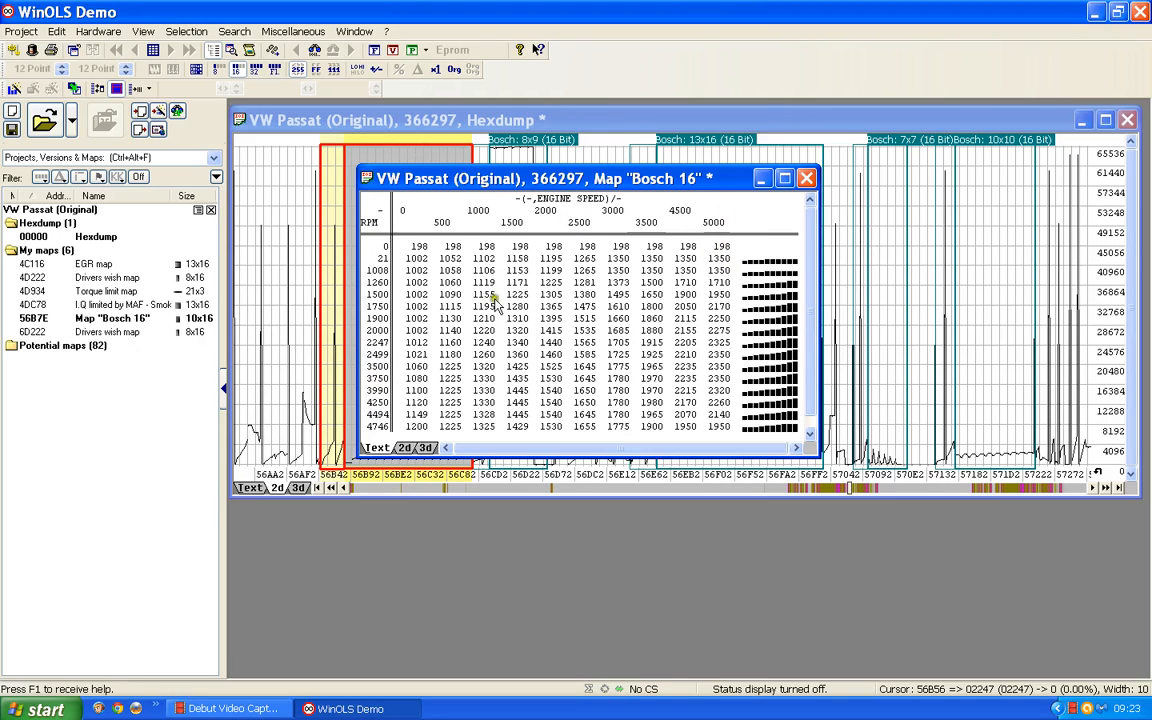
click(378, 342)
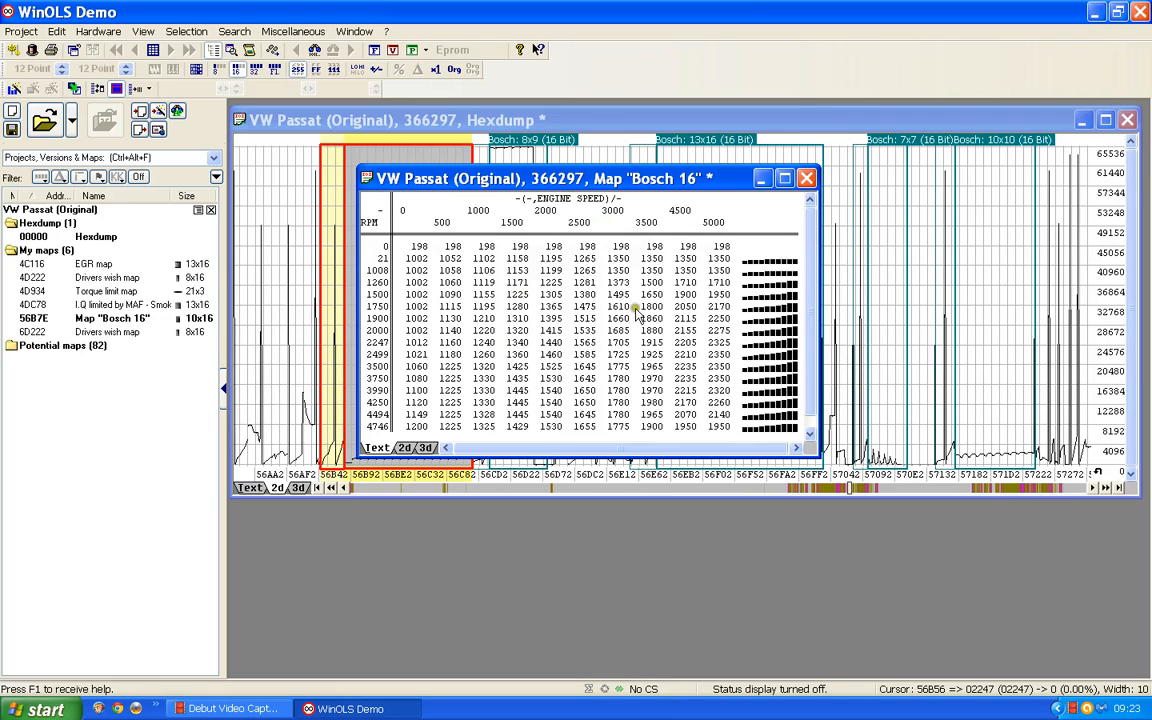
mouse_move(652, 410)
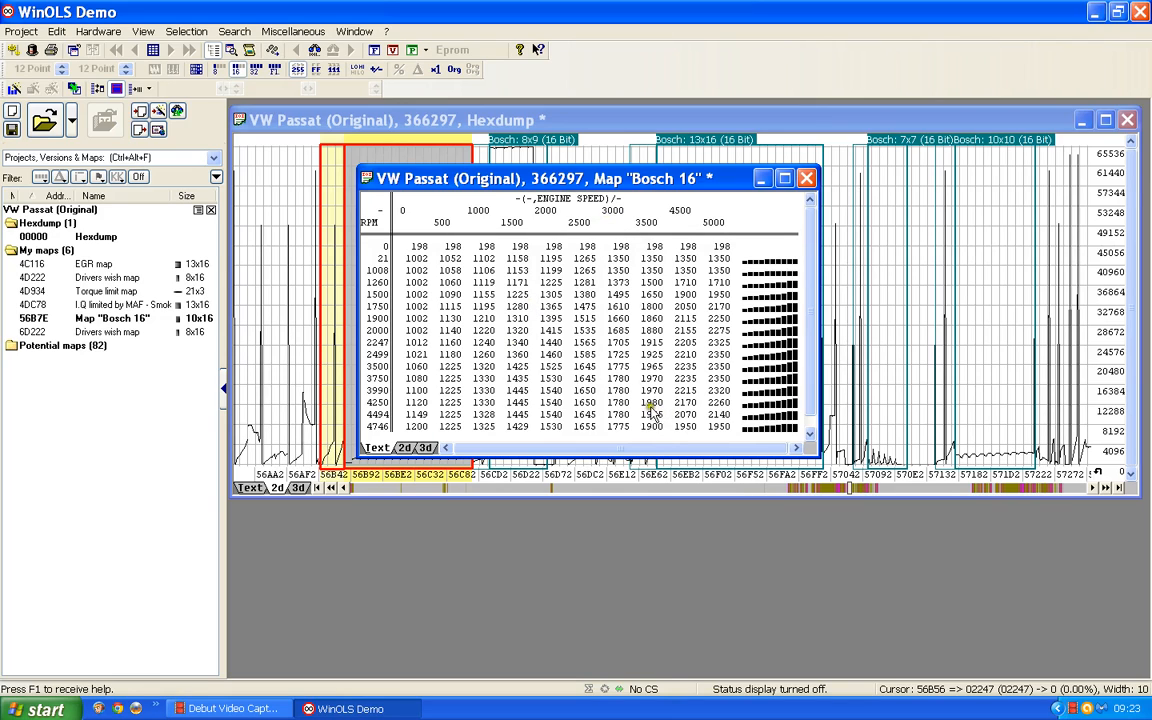
mouse_move(616, 352)
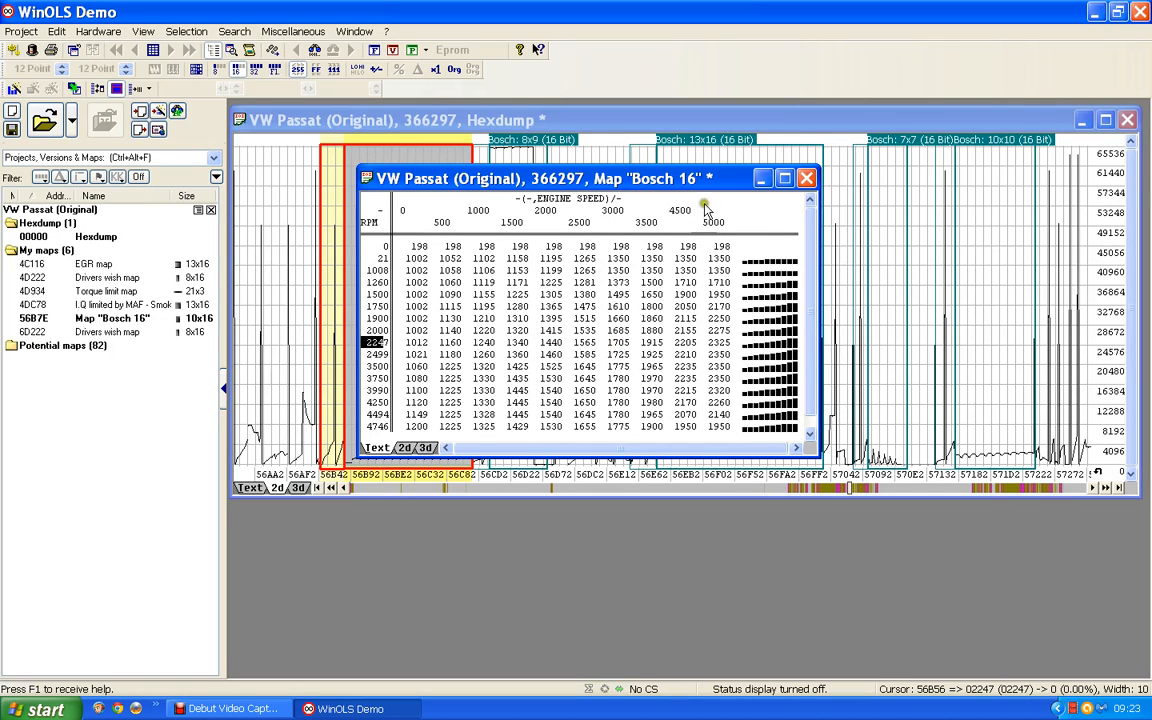
mouse_move(700, 210)
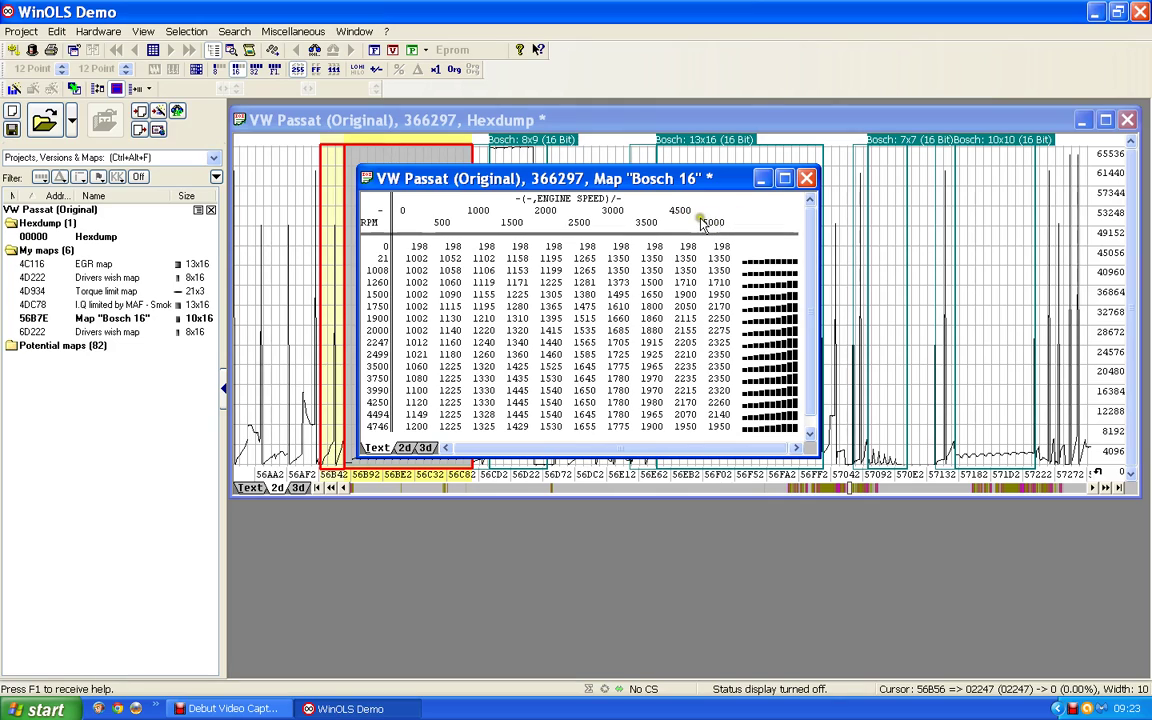
mouse_move(716, 218)
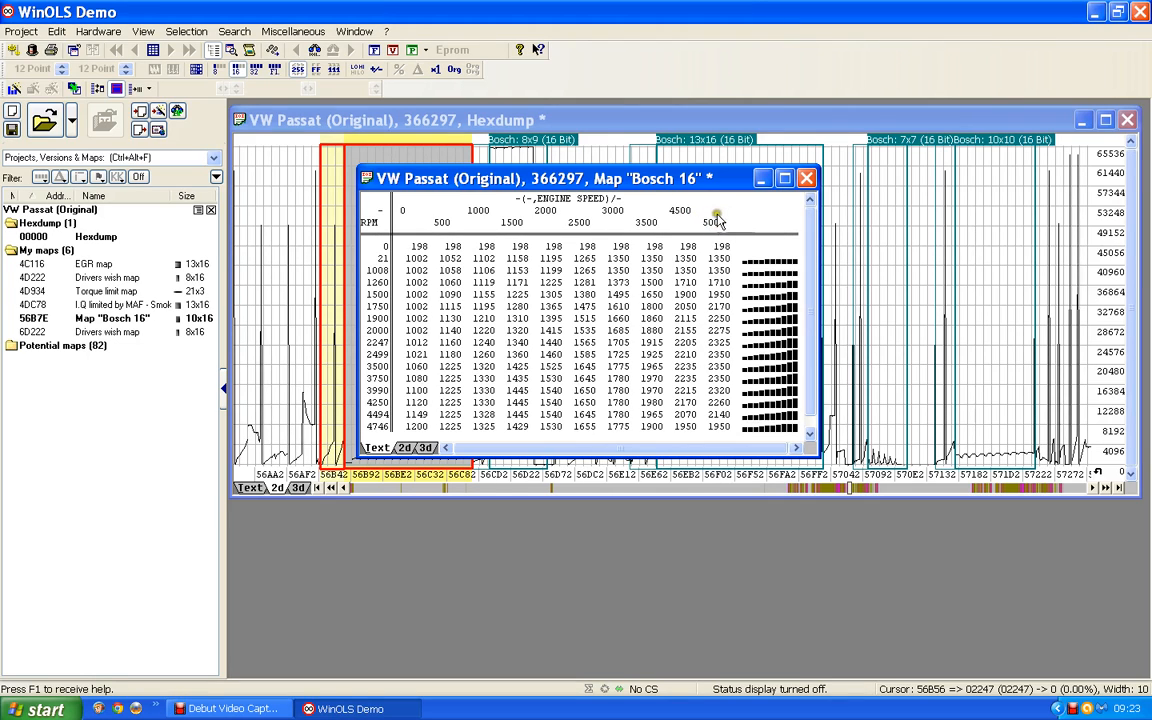
mouse_move(716, 228)
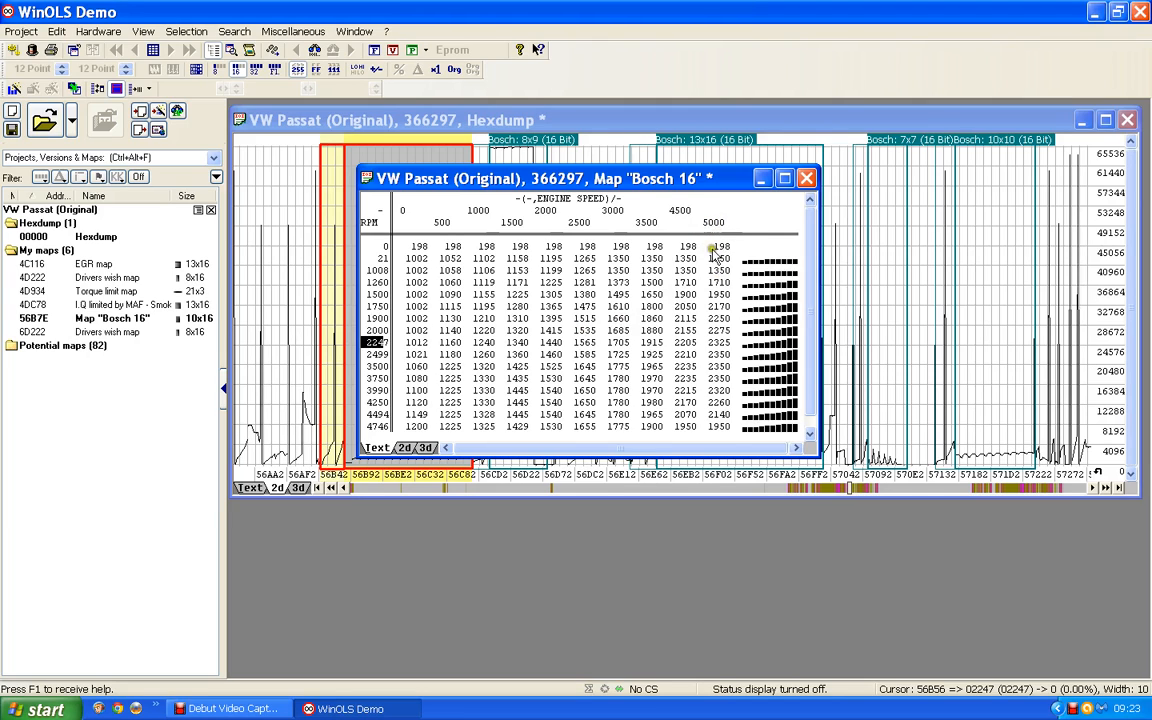
mouse_move(664, 290)
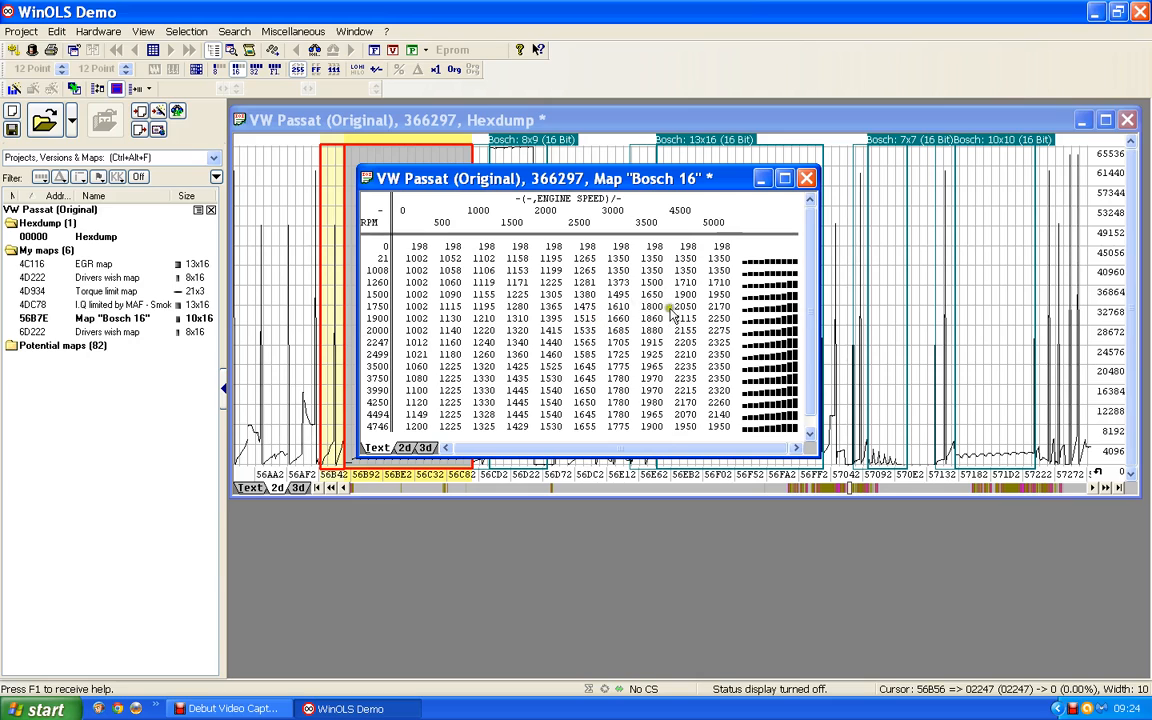
mouse_move(628, 228)
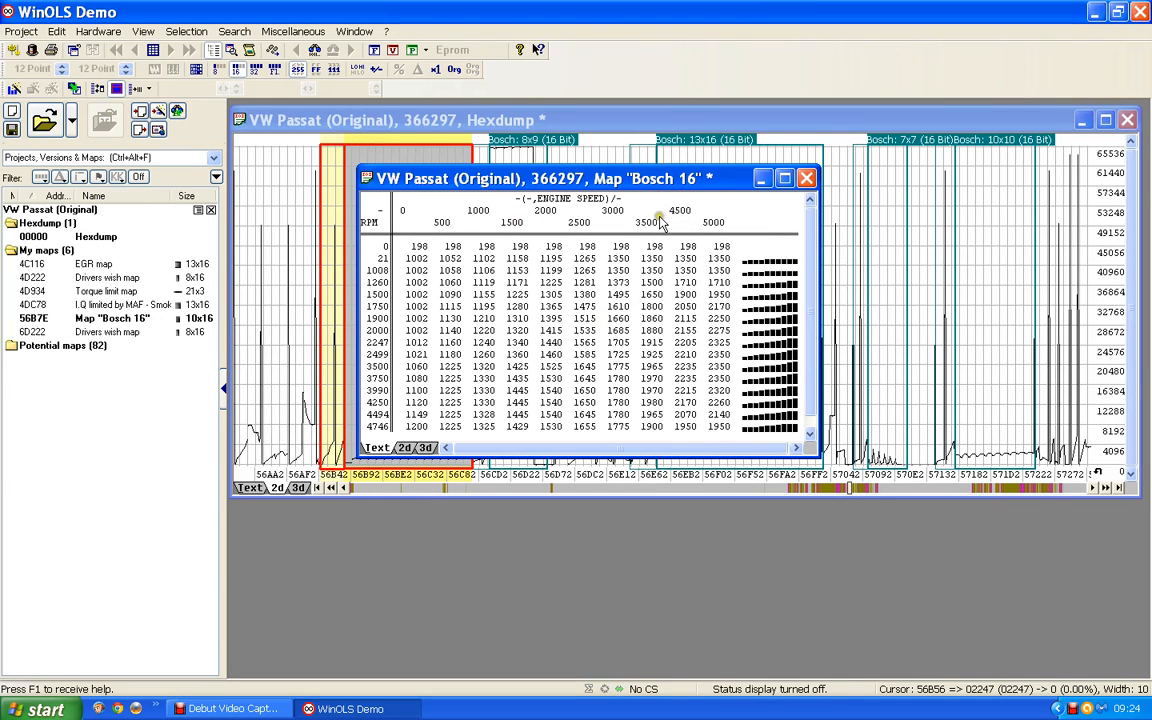
mouse_move(604, 222)
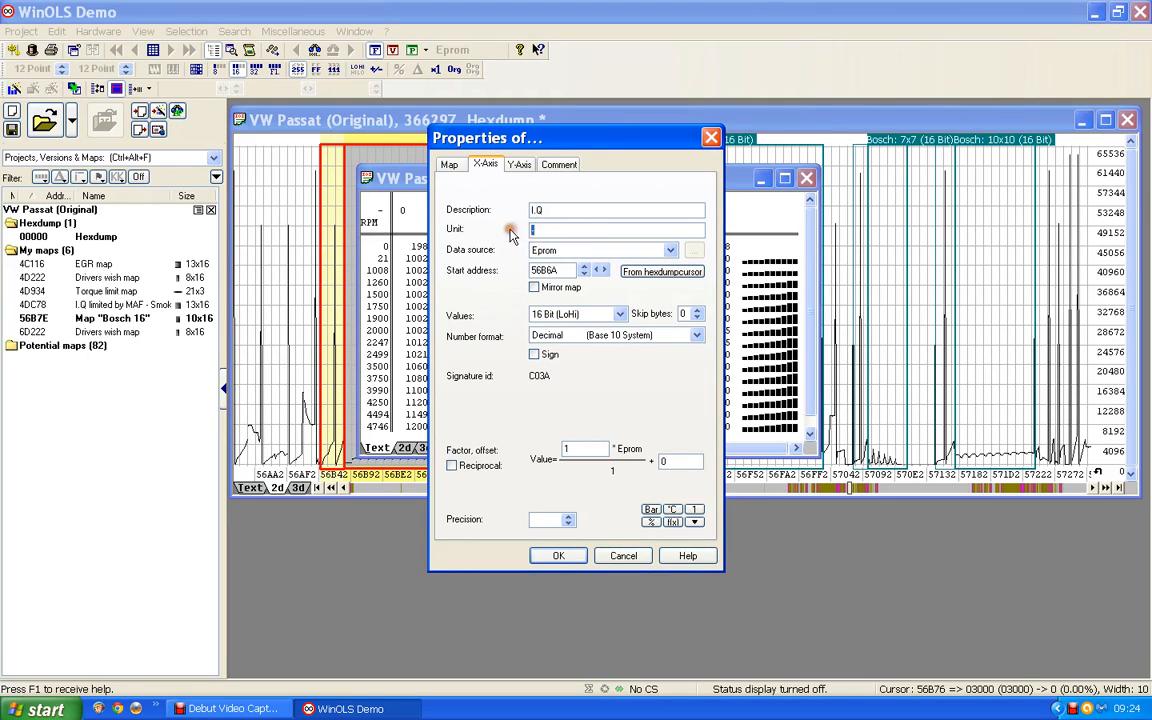
- Define the I.Q axis as mg/stroke with factor 0.01 so headers read 0.0, 5.0, 10.0 onward
text(mg)
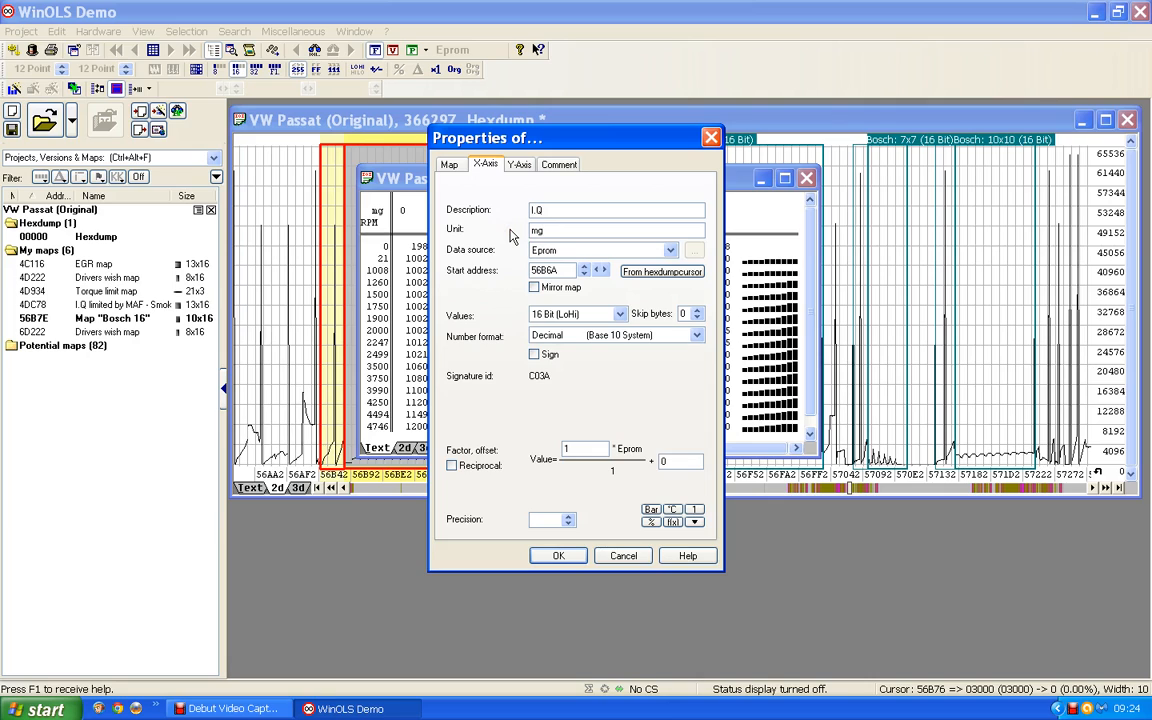
text(/stroke)
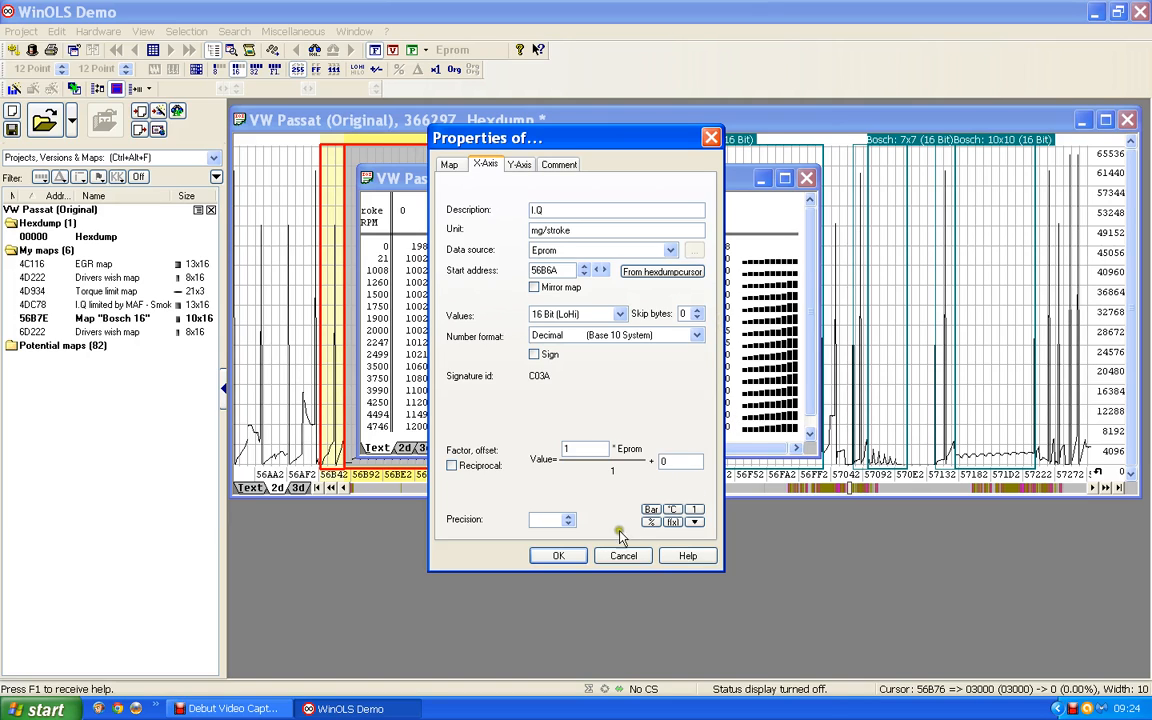
click(568, 514)
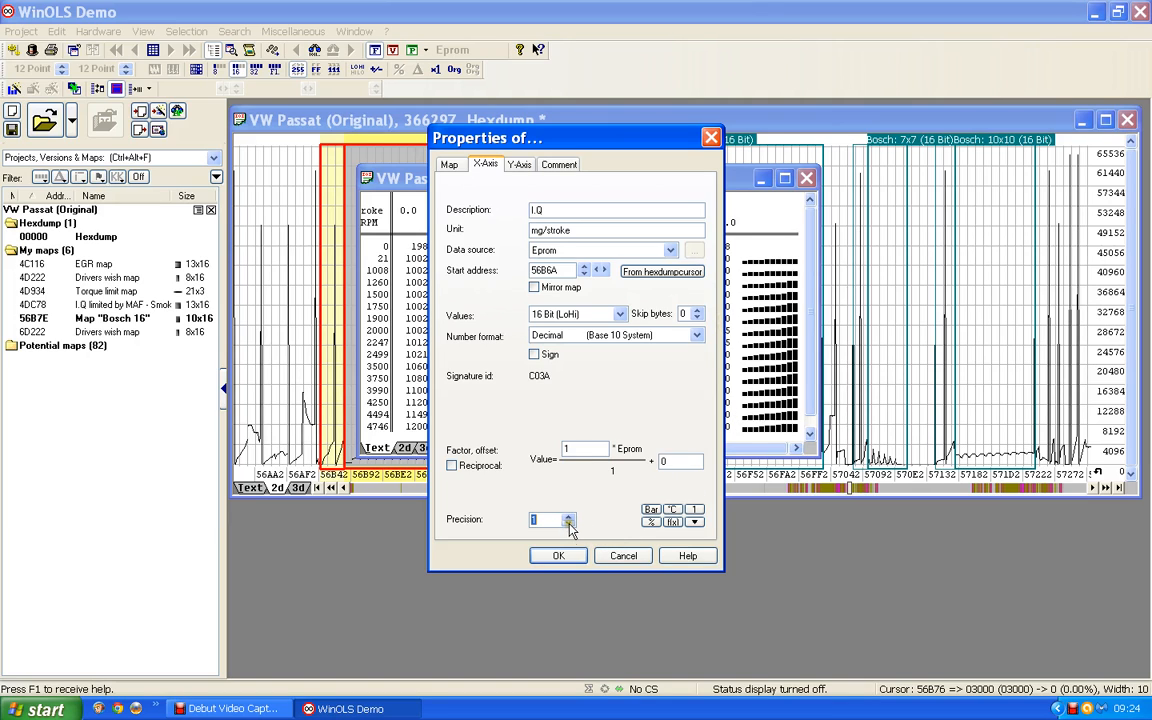
mouse_move(564, 436)
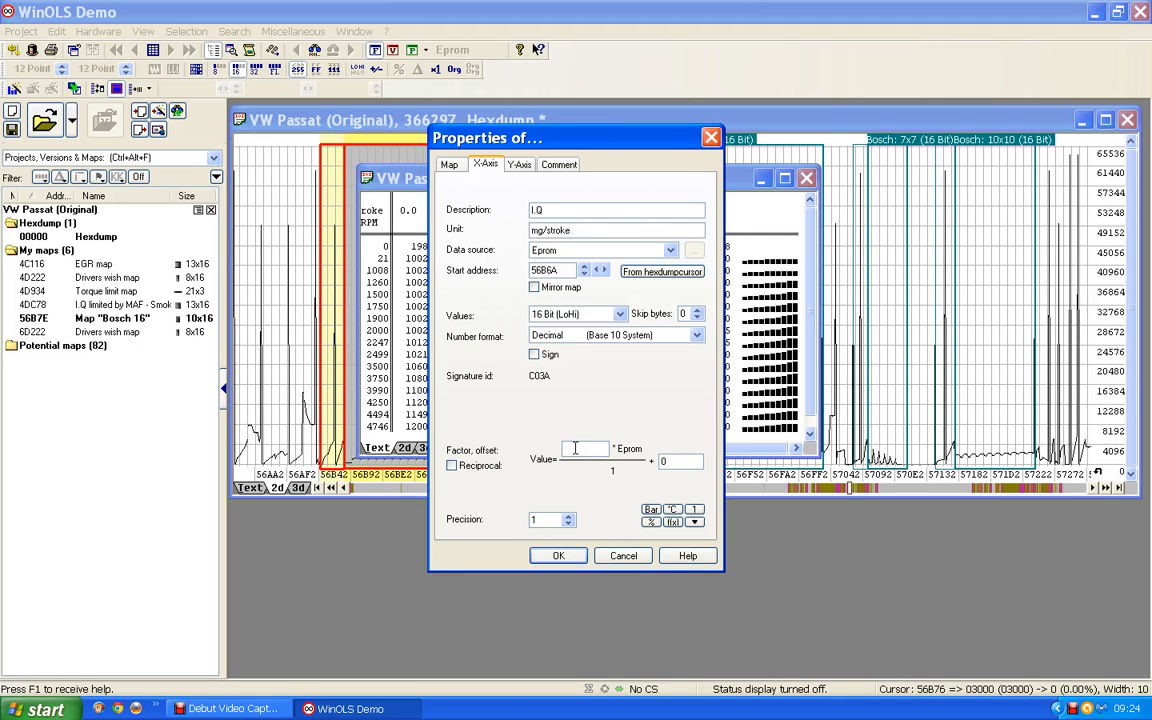
text(0.01)
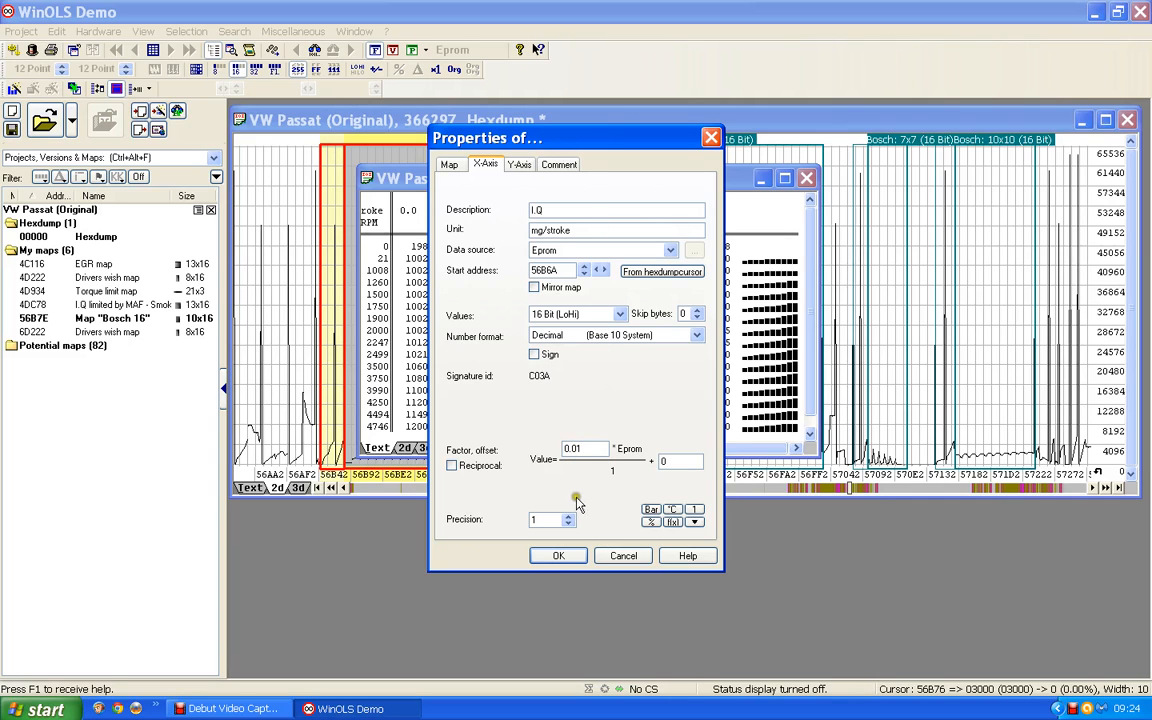
click(558, 556)
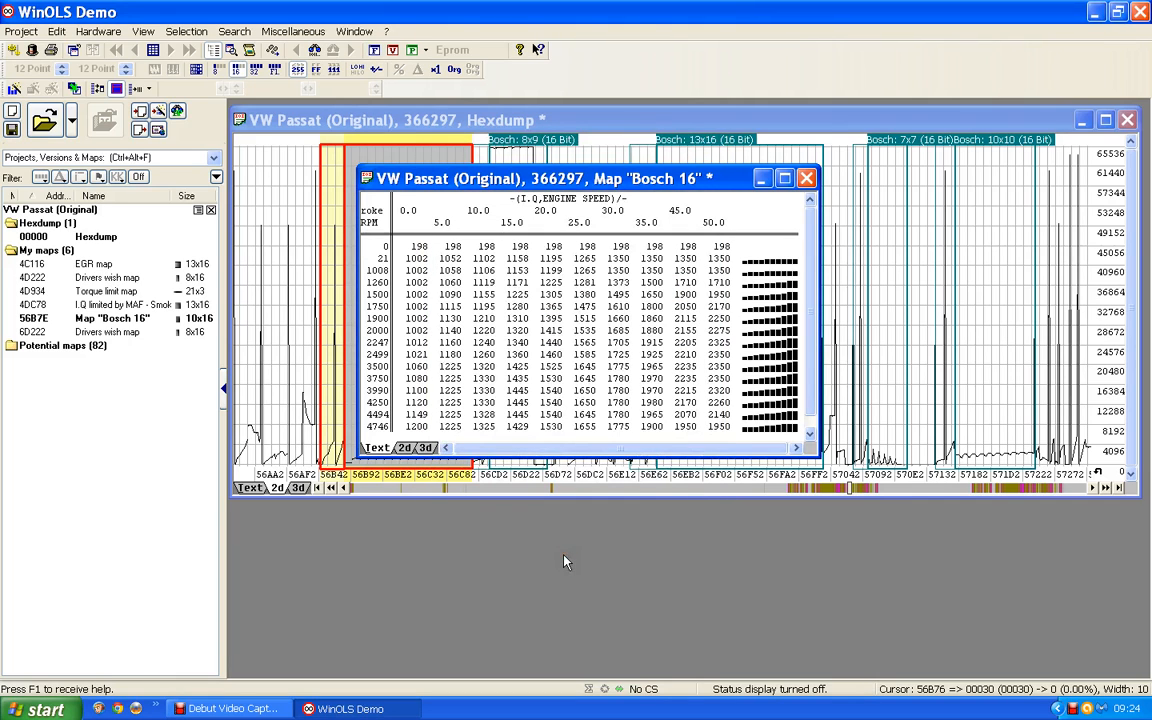
click(616, 210)
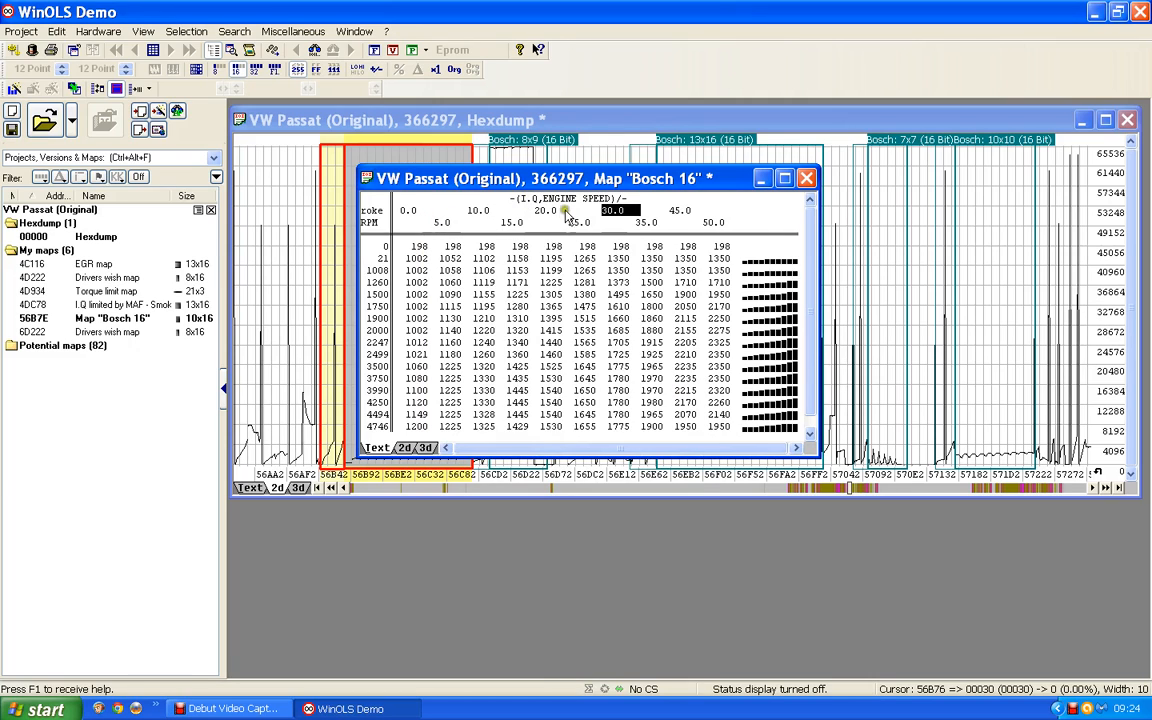
mouse_move(664, 224)
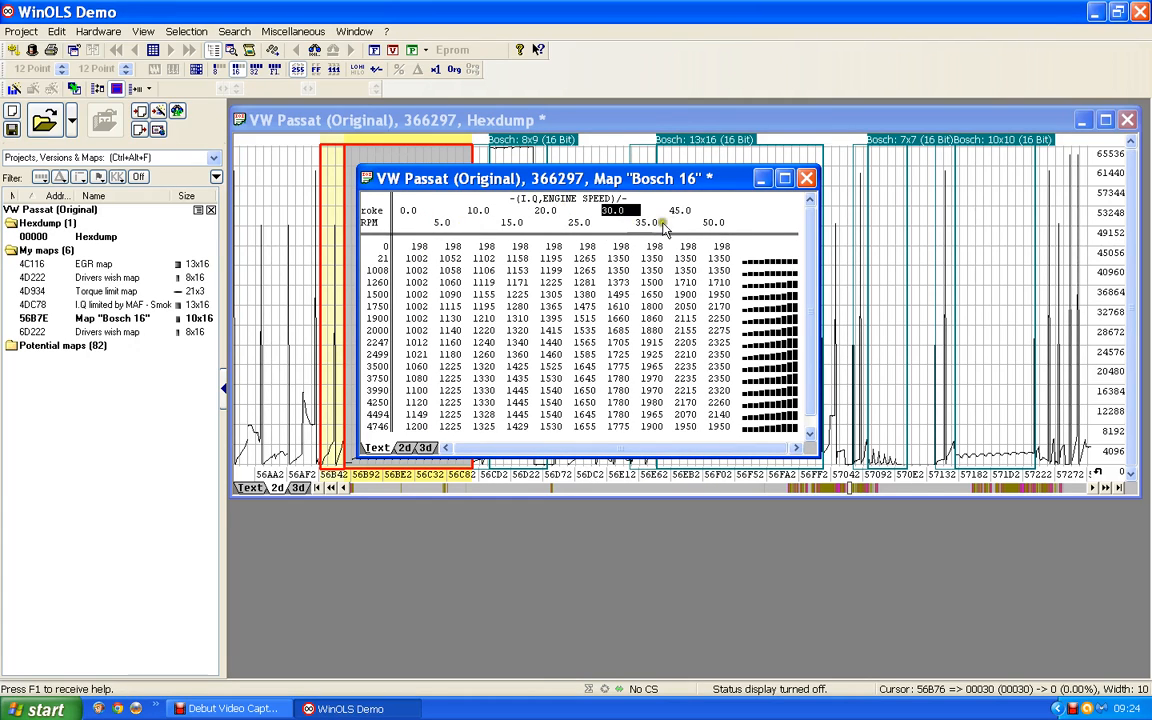
mouse_move(444, 220)
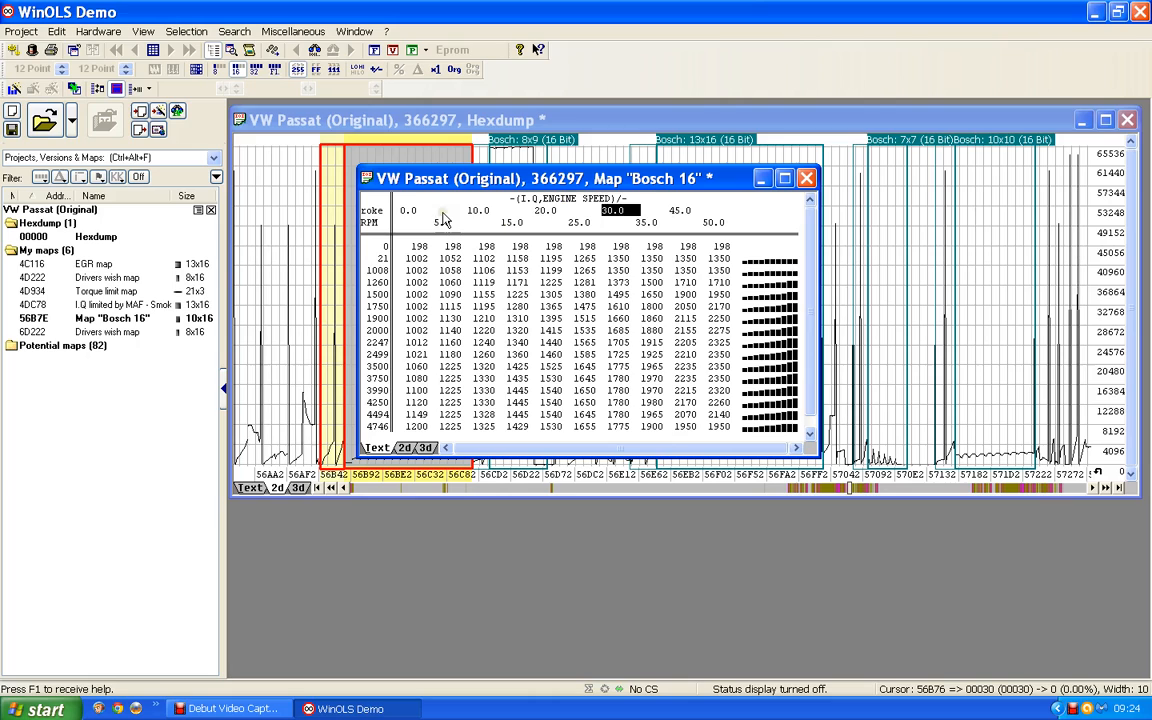
mouse_move(690, 222)
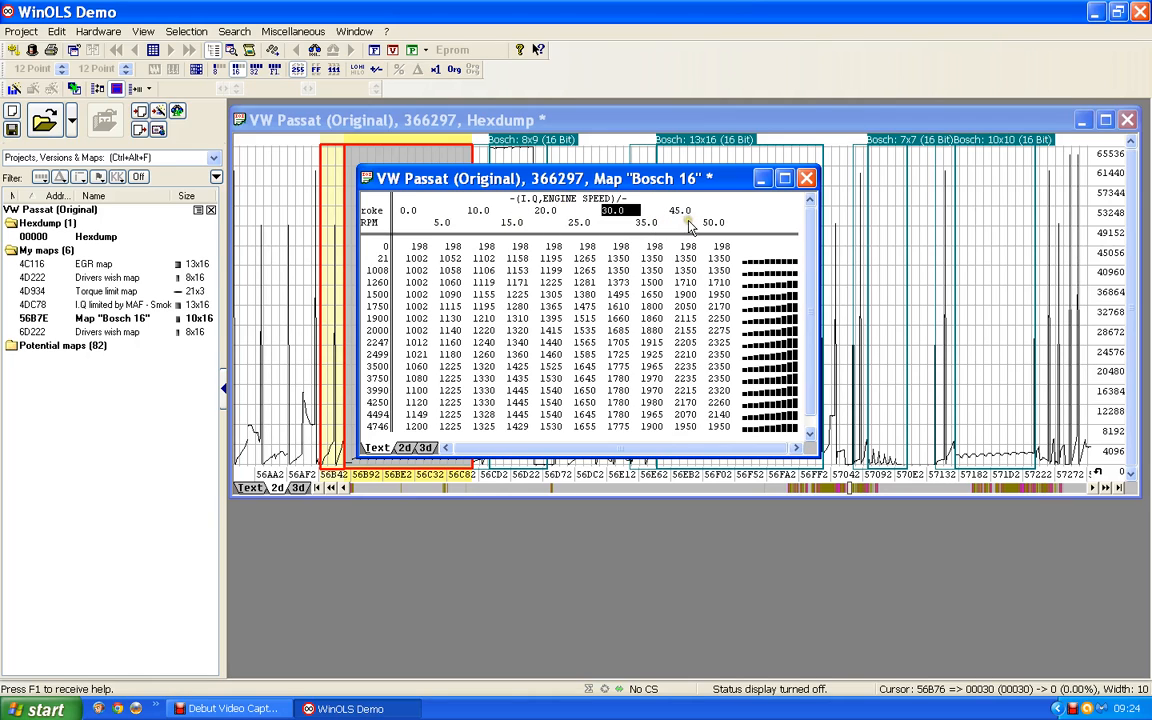
mouse_move(510, 224)
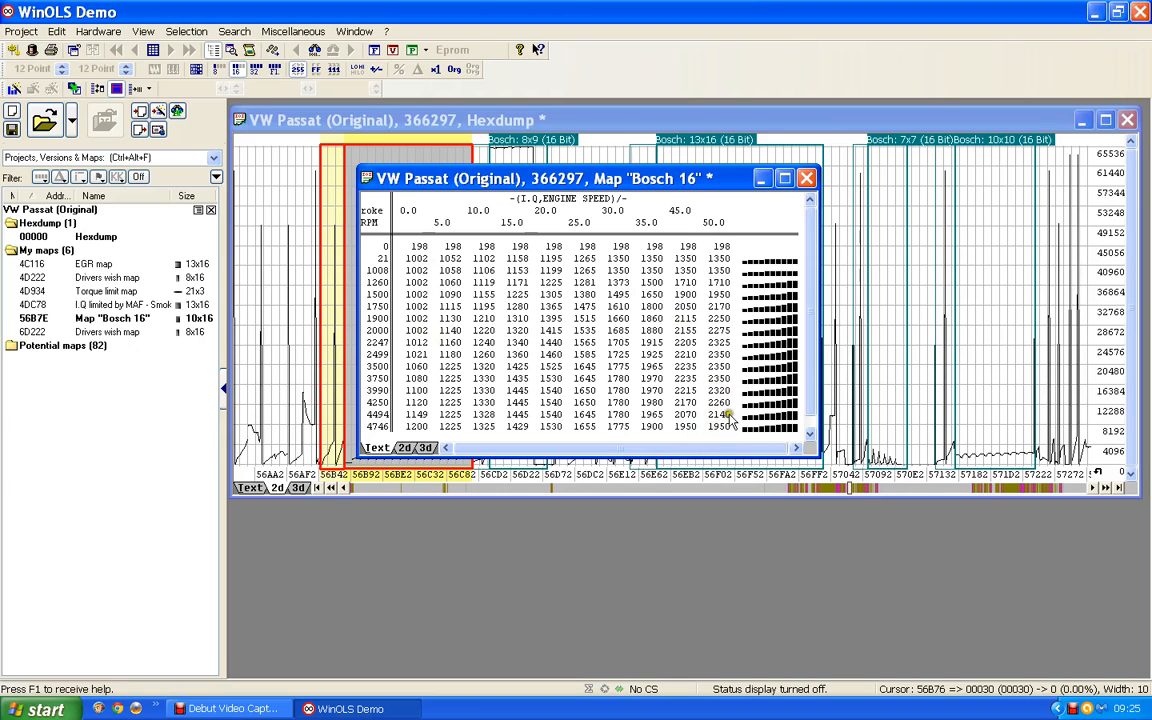
mouse_move(716, 376)
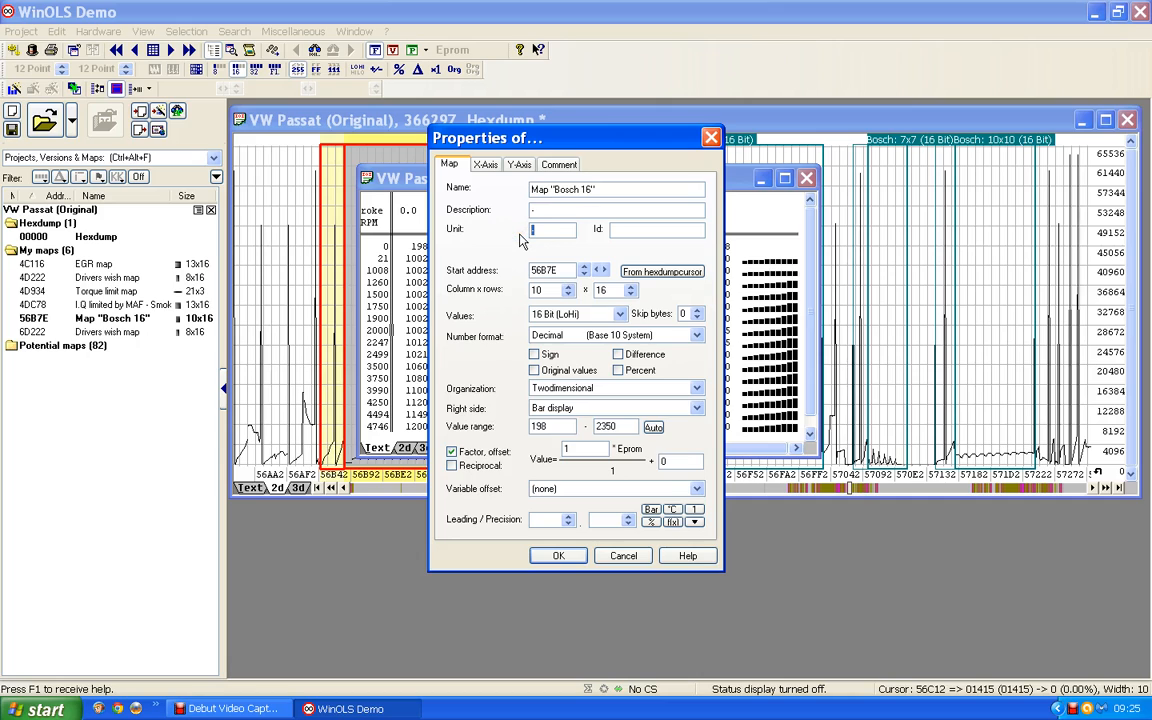
- Set unit mbars, description Air pressure and rename 'Bosch 16' to 'Boost map'
text(mbars)
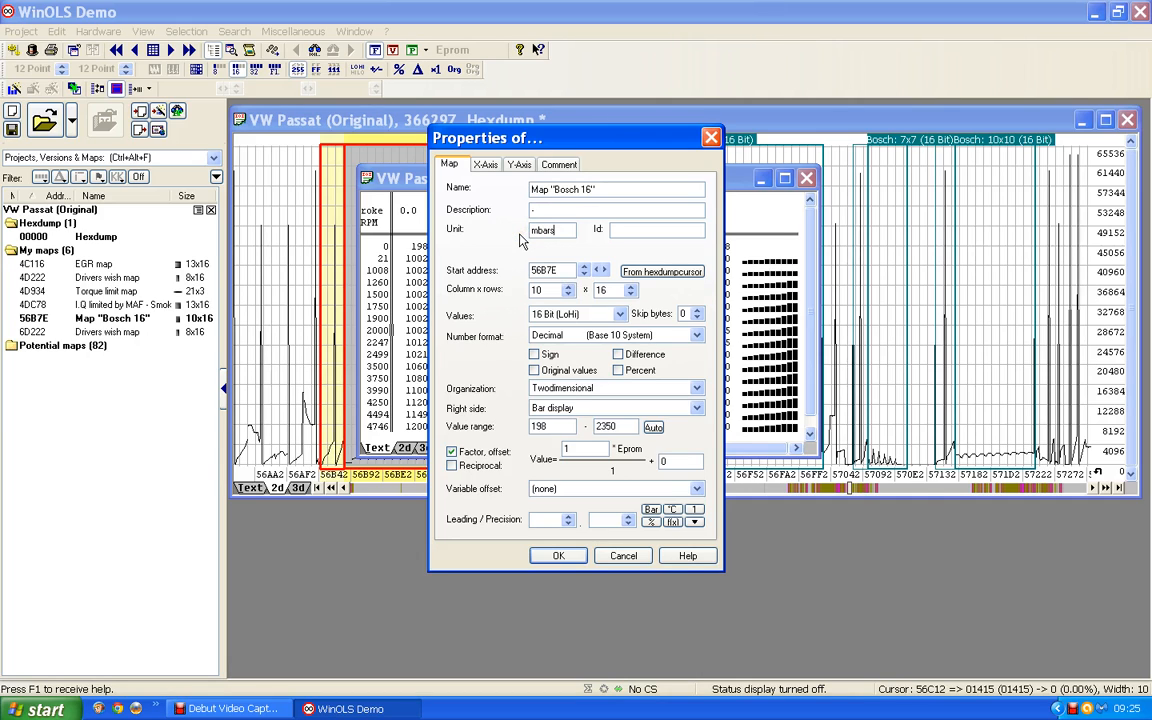
click(616, 210)
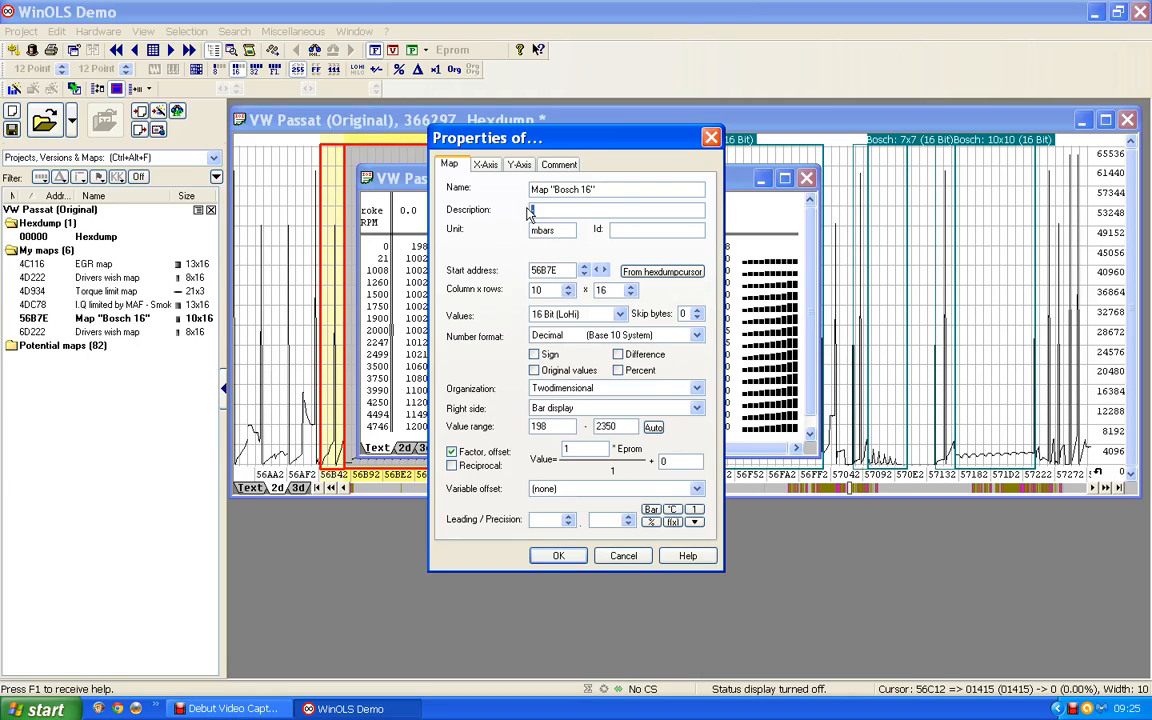
text(Air pressue)
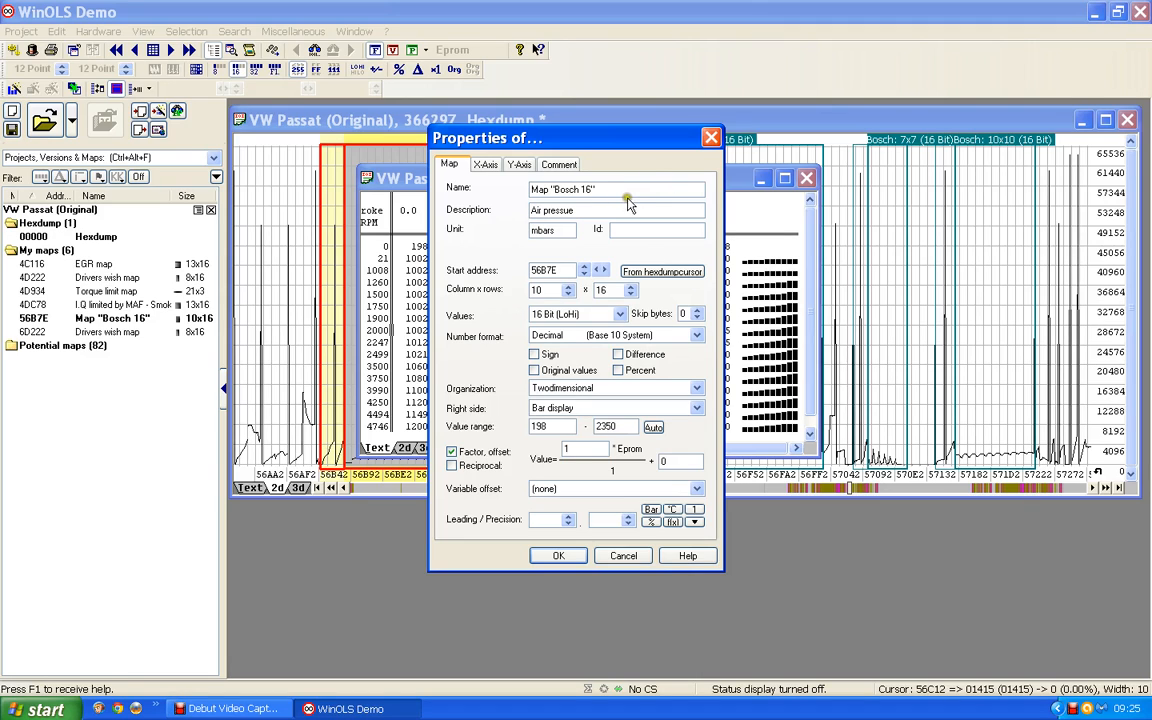
triple_click(600, 188)
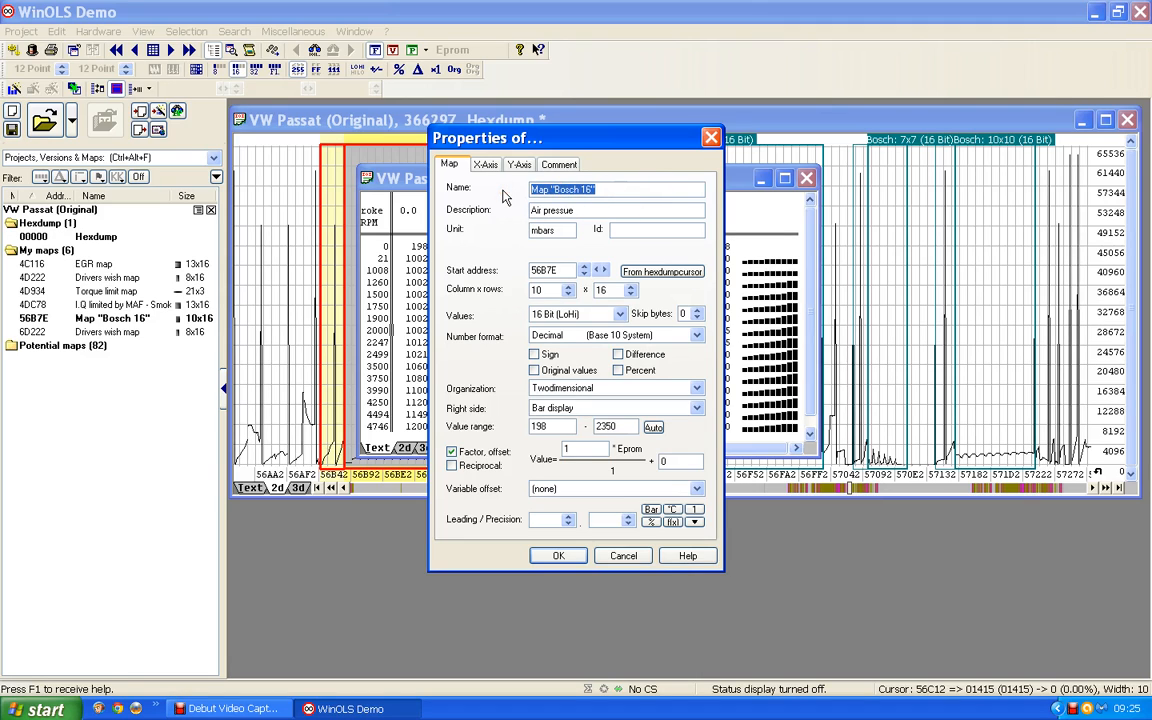
text(Boost)
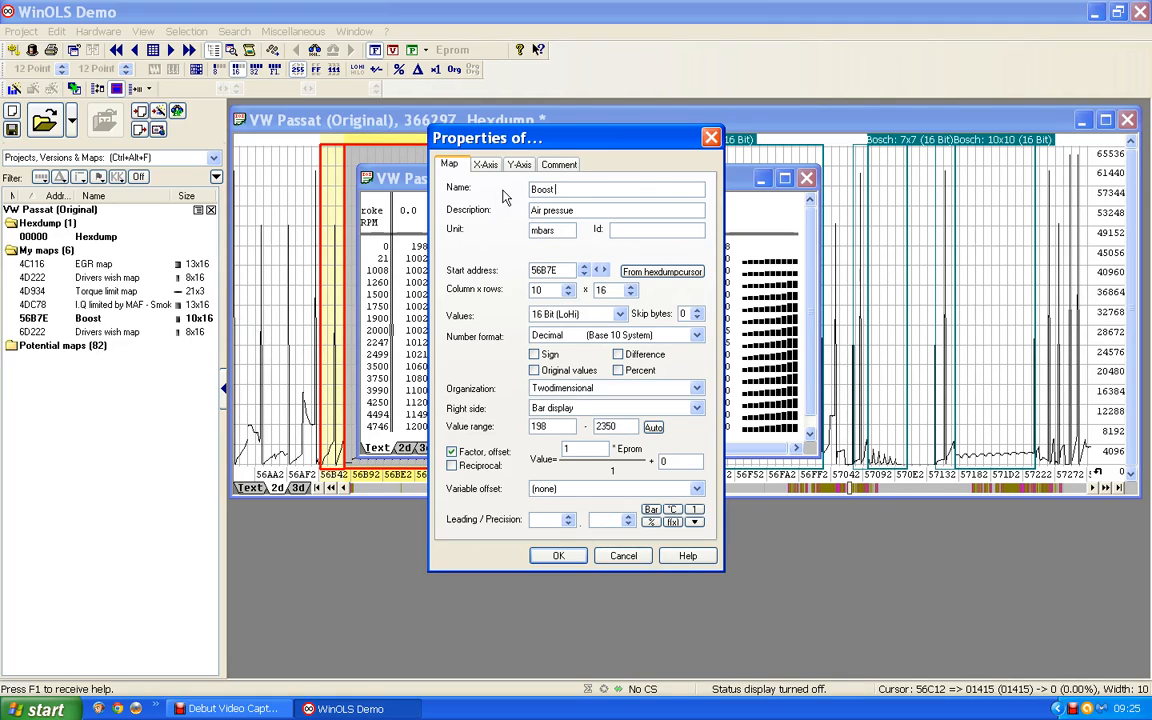
text(map)
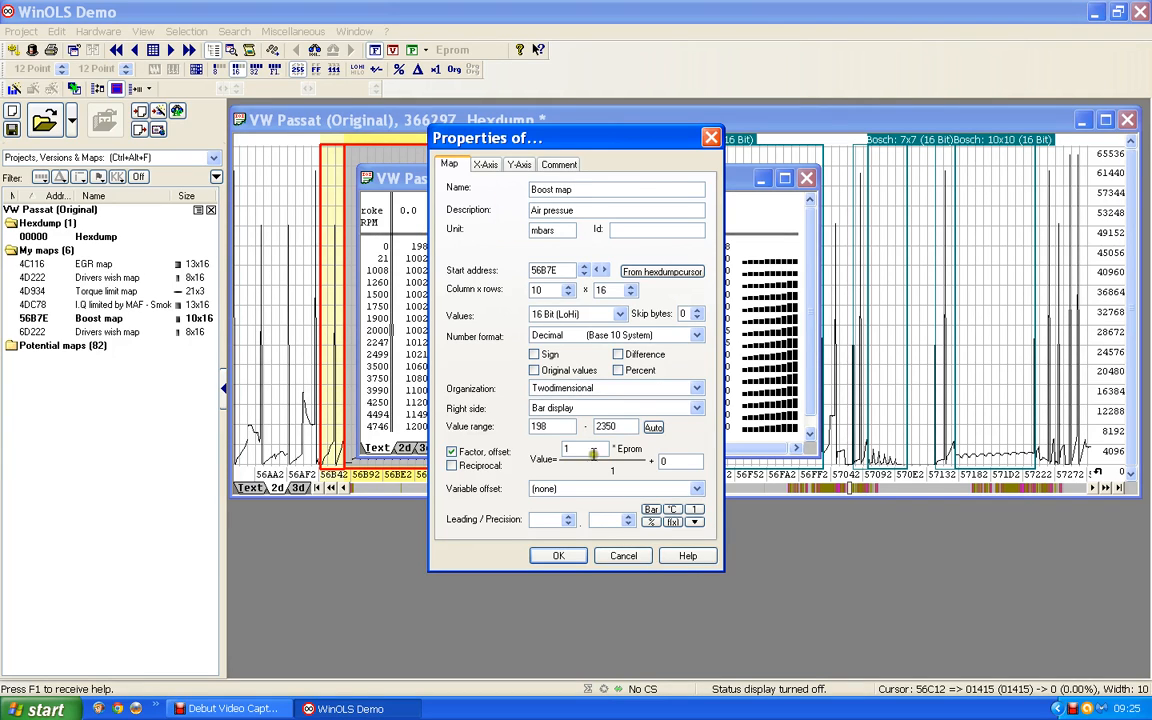
mouse_move(556, 456)
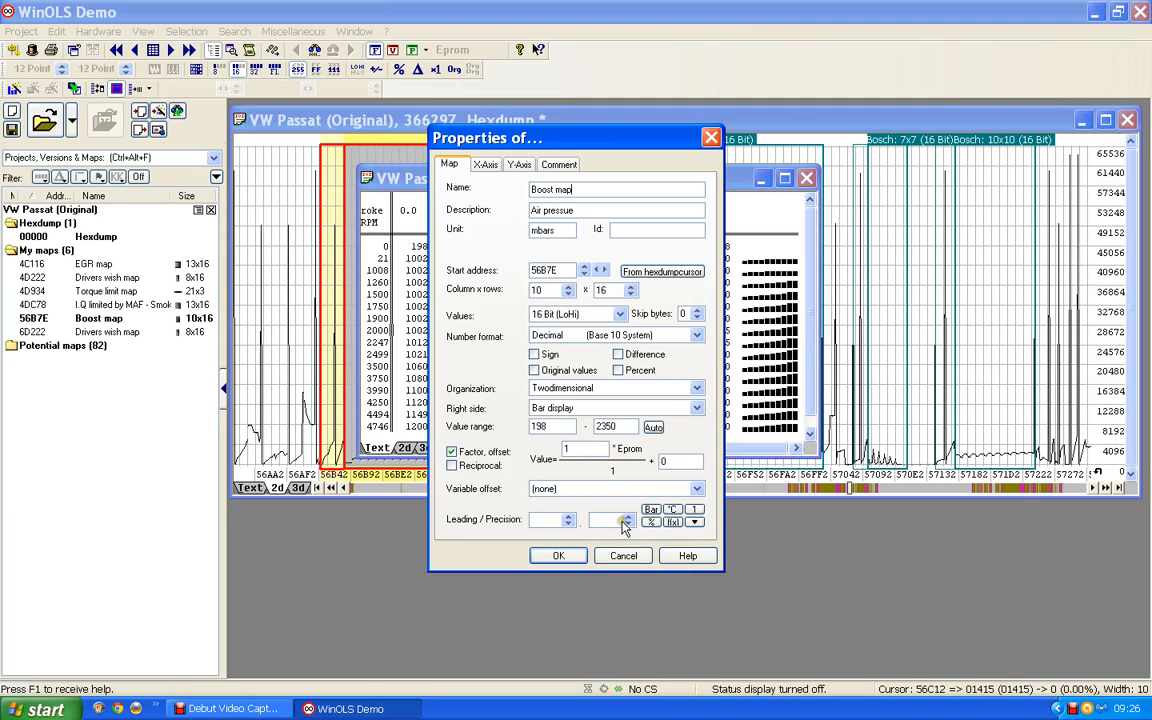
mouse_move(624, 556)
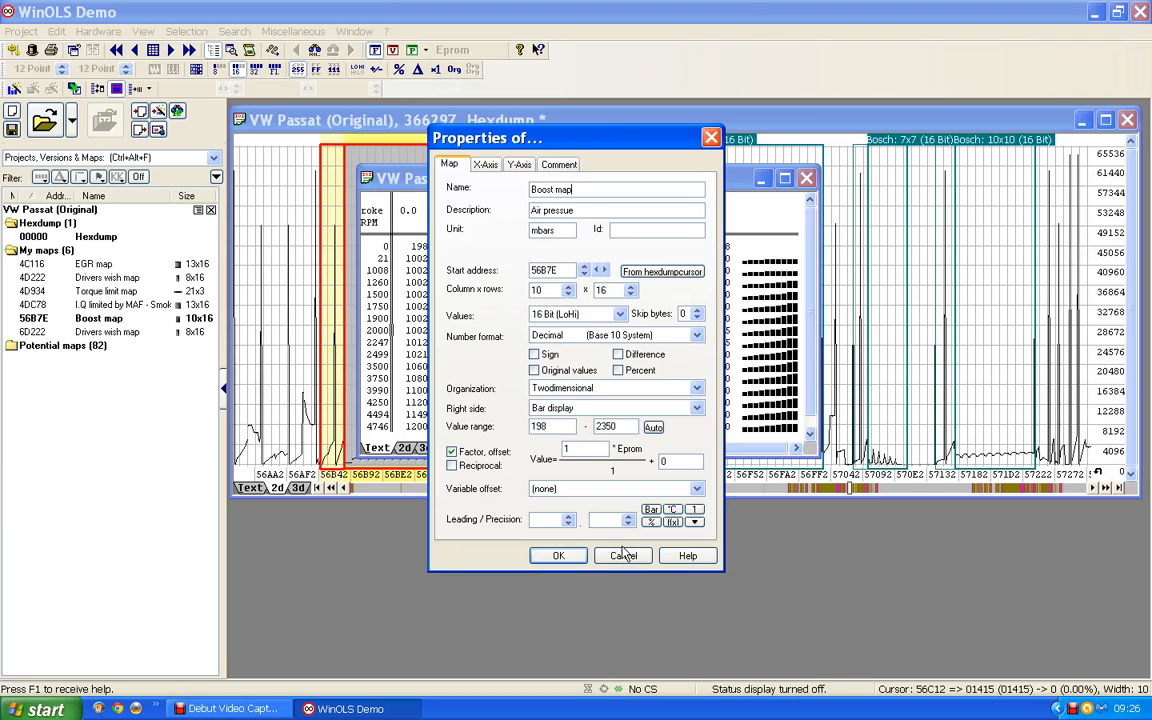
mouse_move(558, 556)
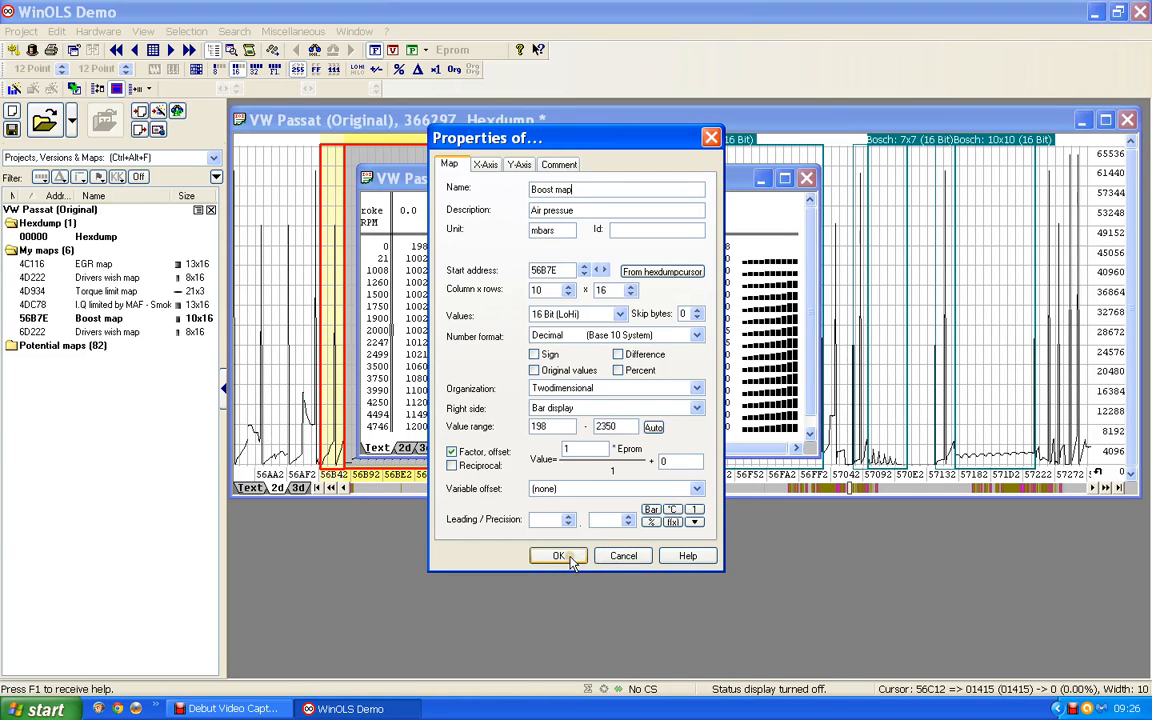
click(558, 556)
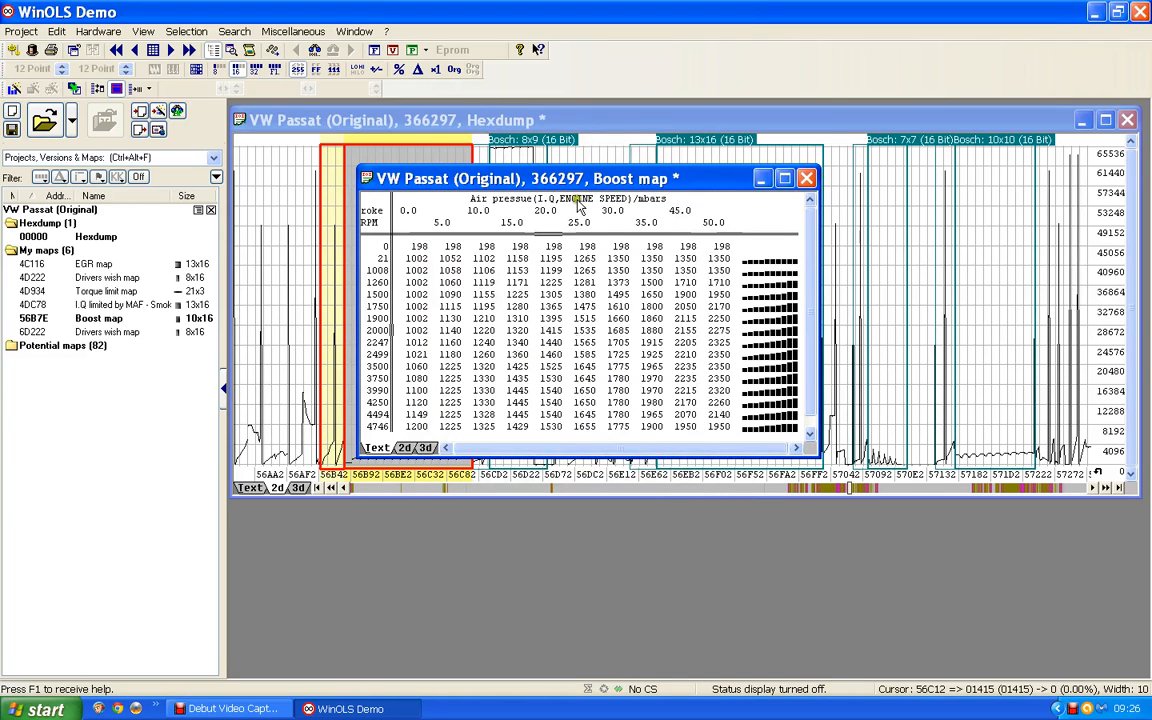
- Show the Boost map as a 2D graph instead of the numeric table
click(550, 330)
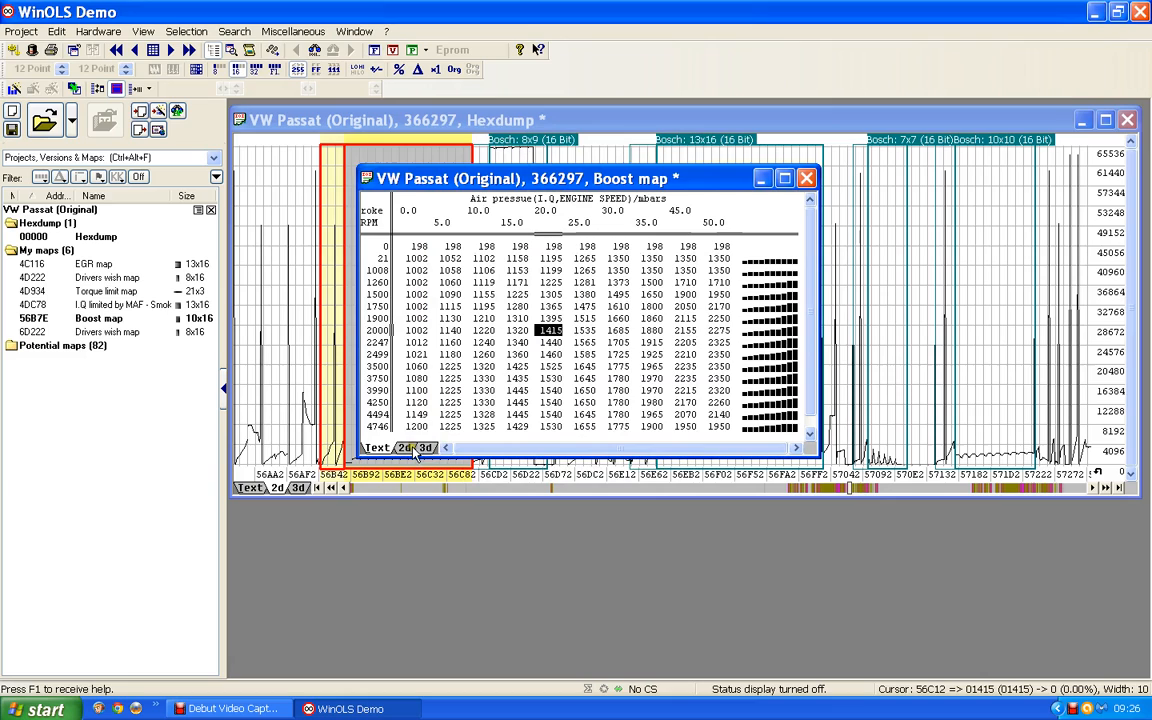
click(424, 448)
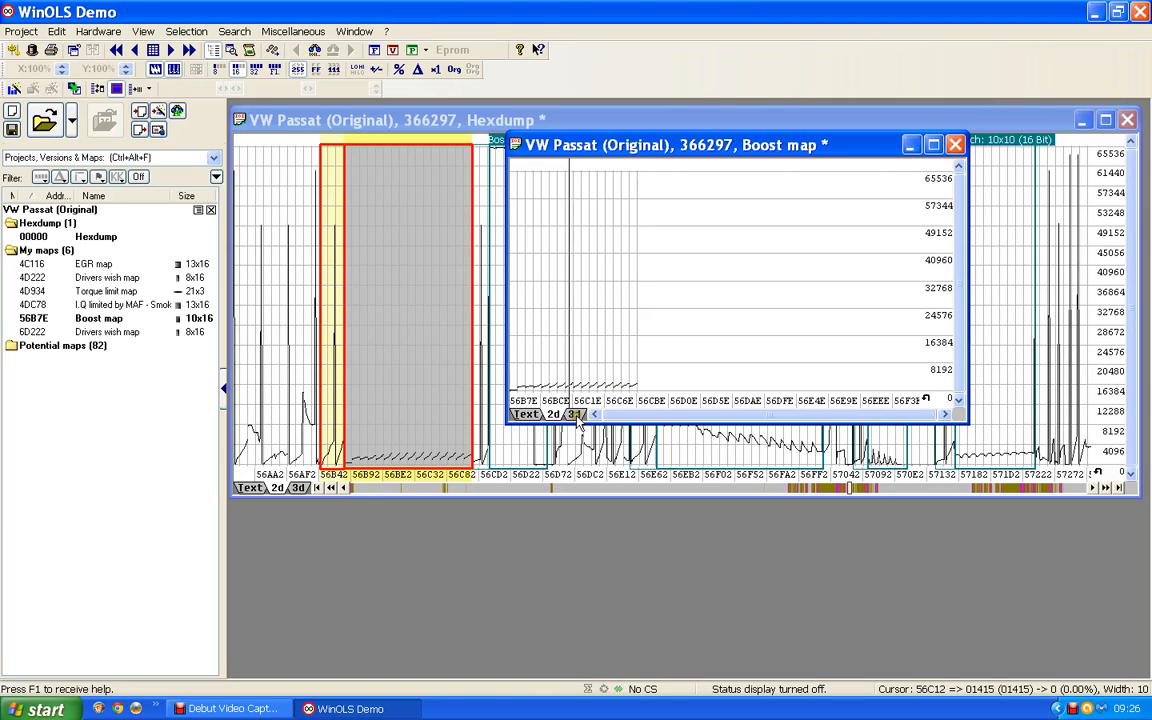
- Show the Boost map as a 3D surface over engine speed and injection quantity
click(576, 414)
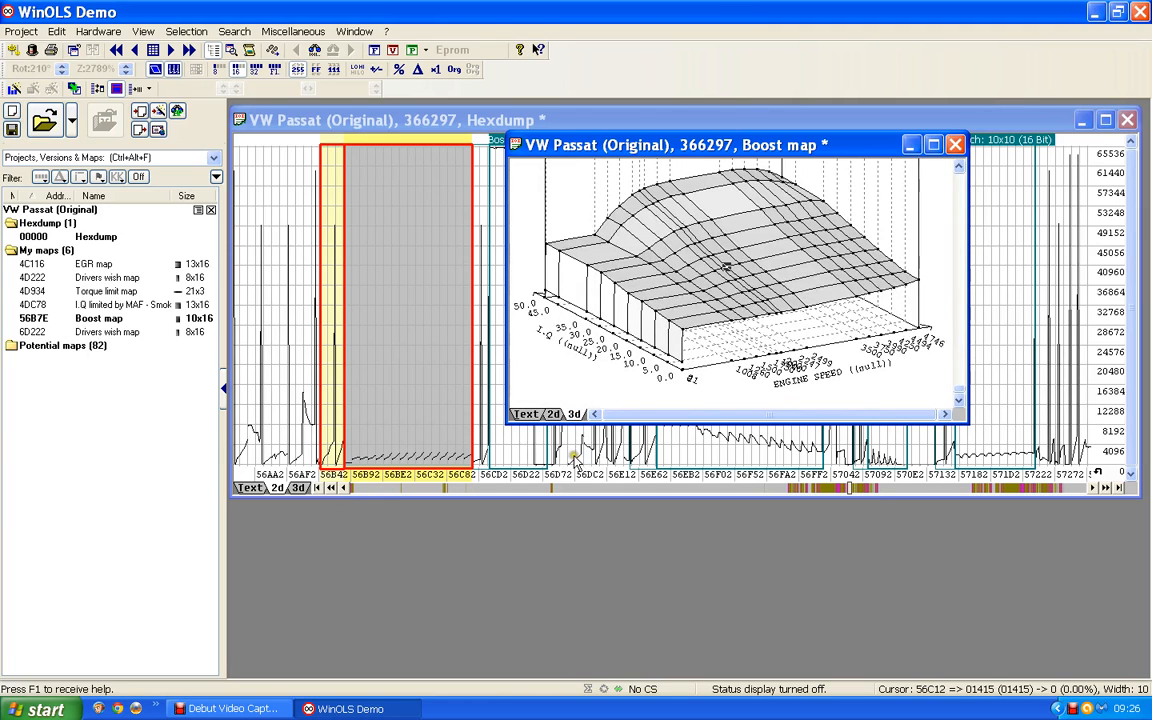
mouse_move(632, 384)
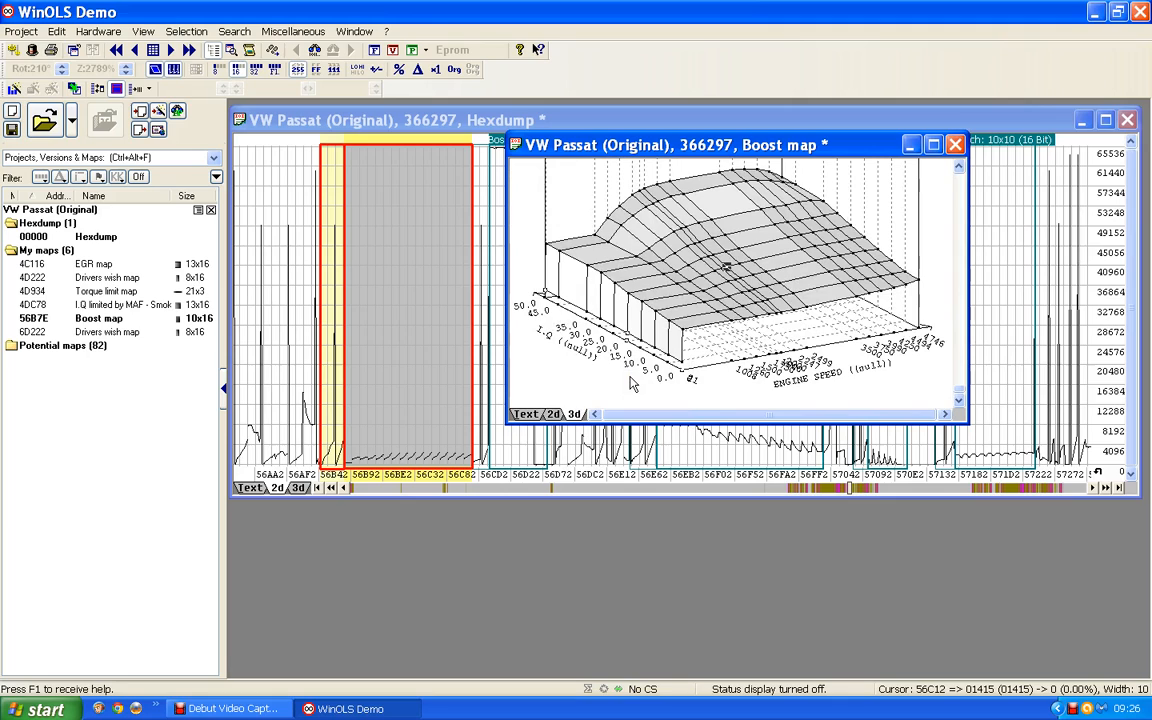
mouse_move(710, 164)
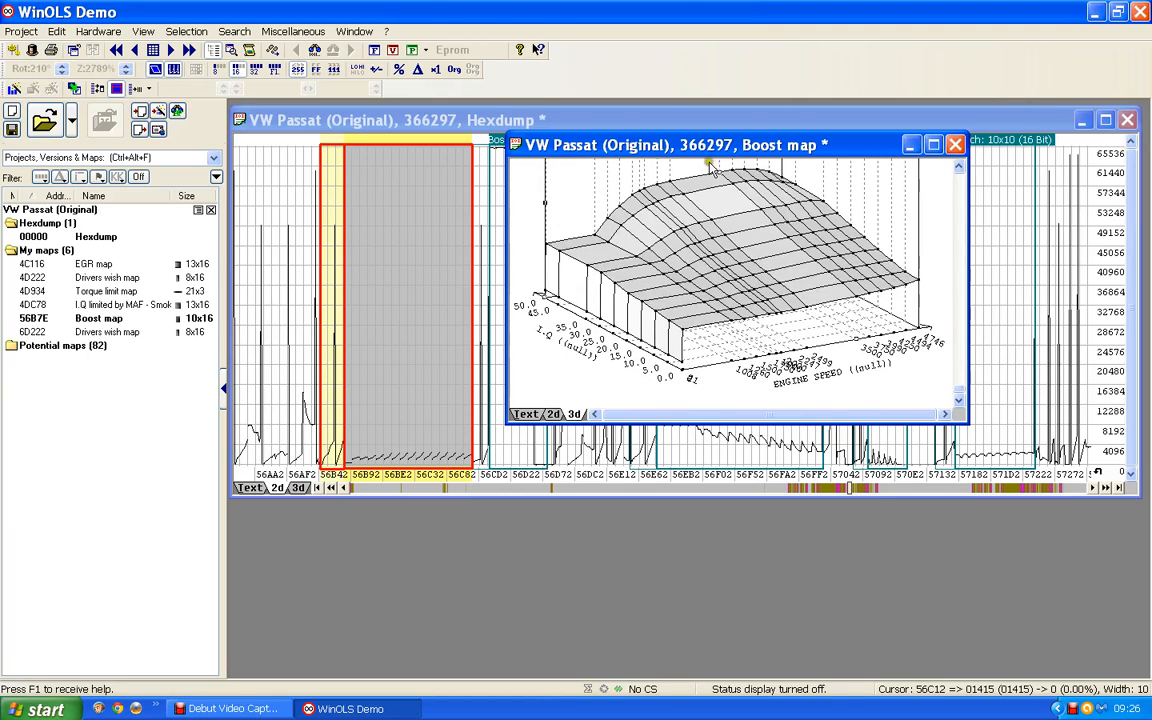
mouse_move(692, 224)
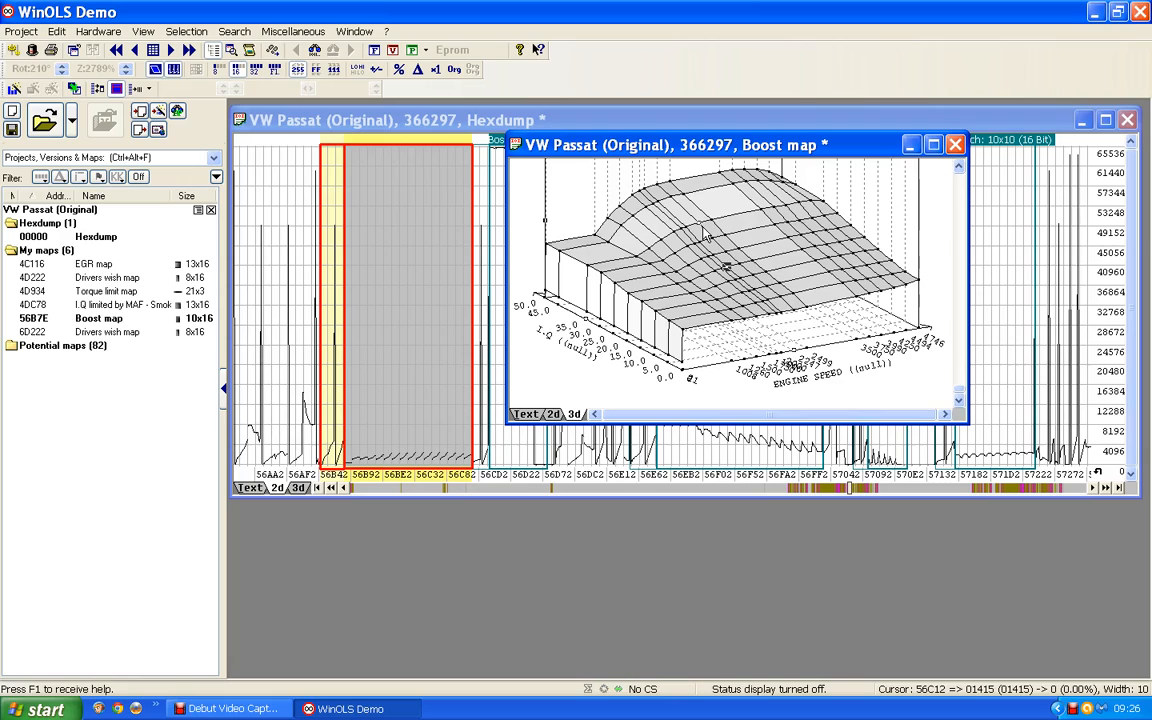
mouse_move(696, 258)
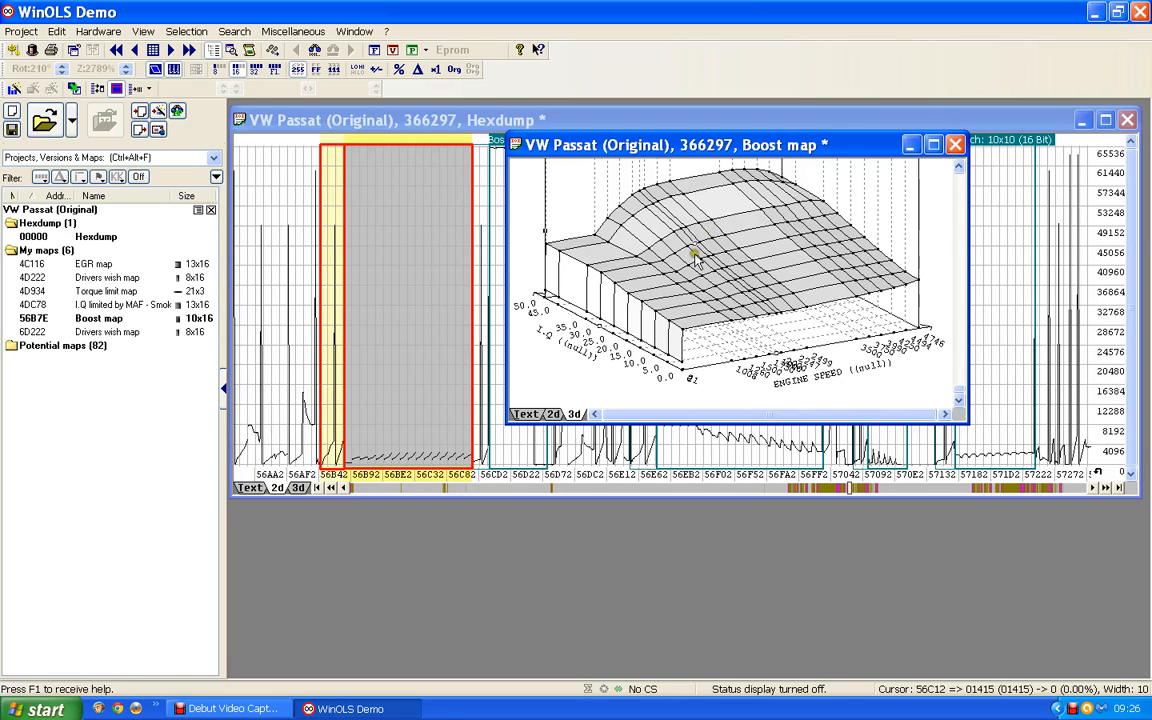
mouse_move(712, 248)
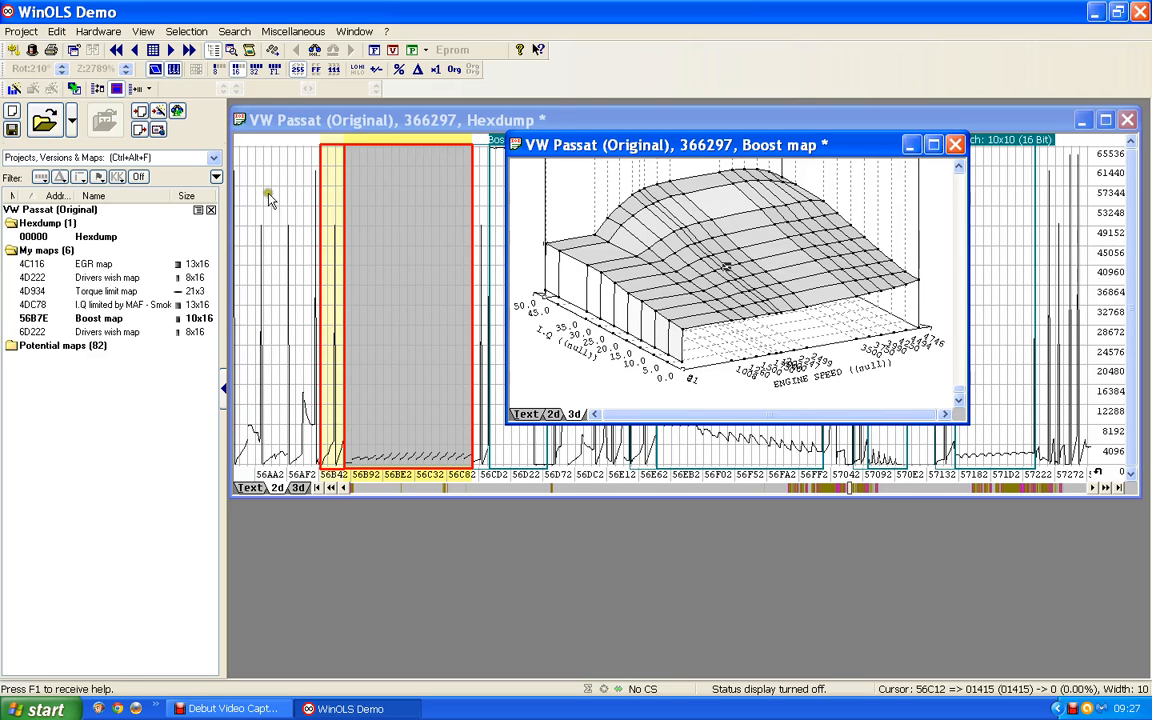
mouse_move(568, 336)
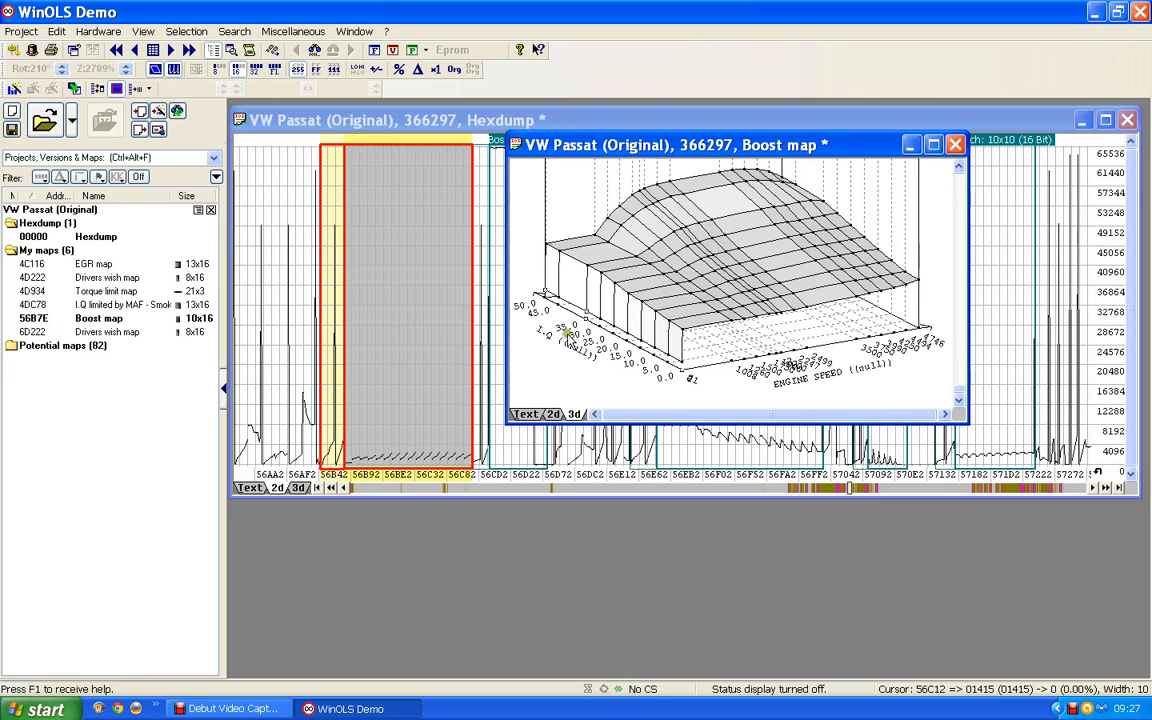
- Close the Boost map window and mark its region in the VW Passat hexdump
click(954, 144)
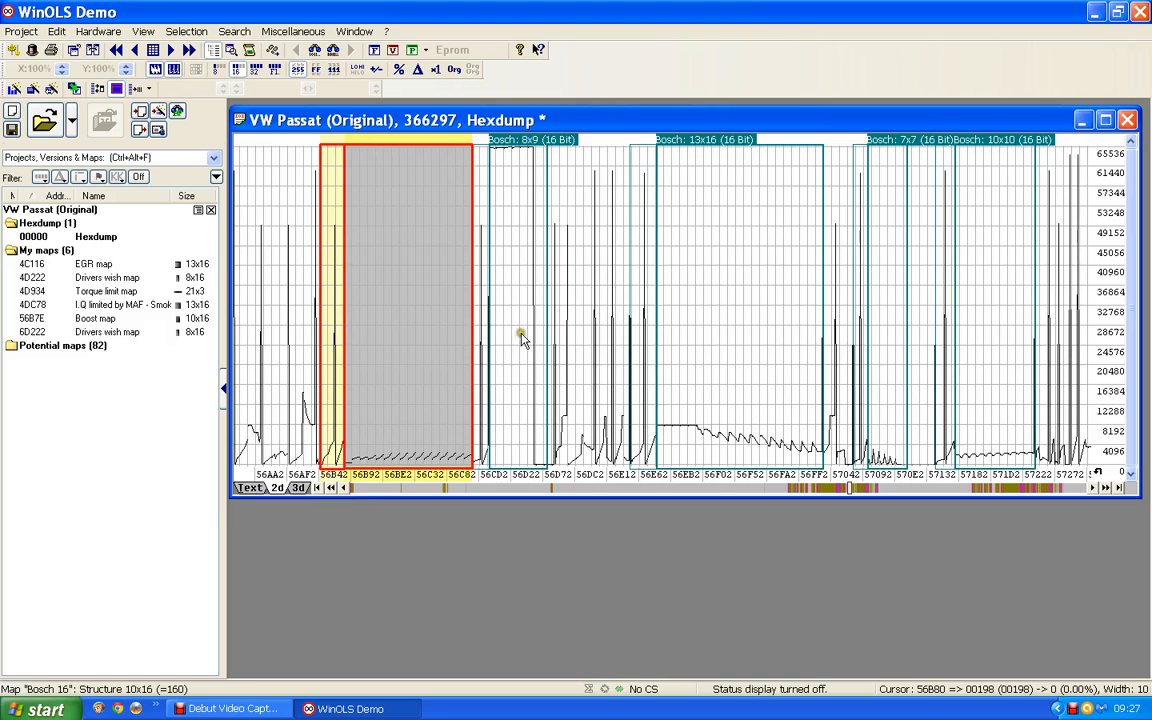
click(444, 336)
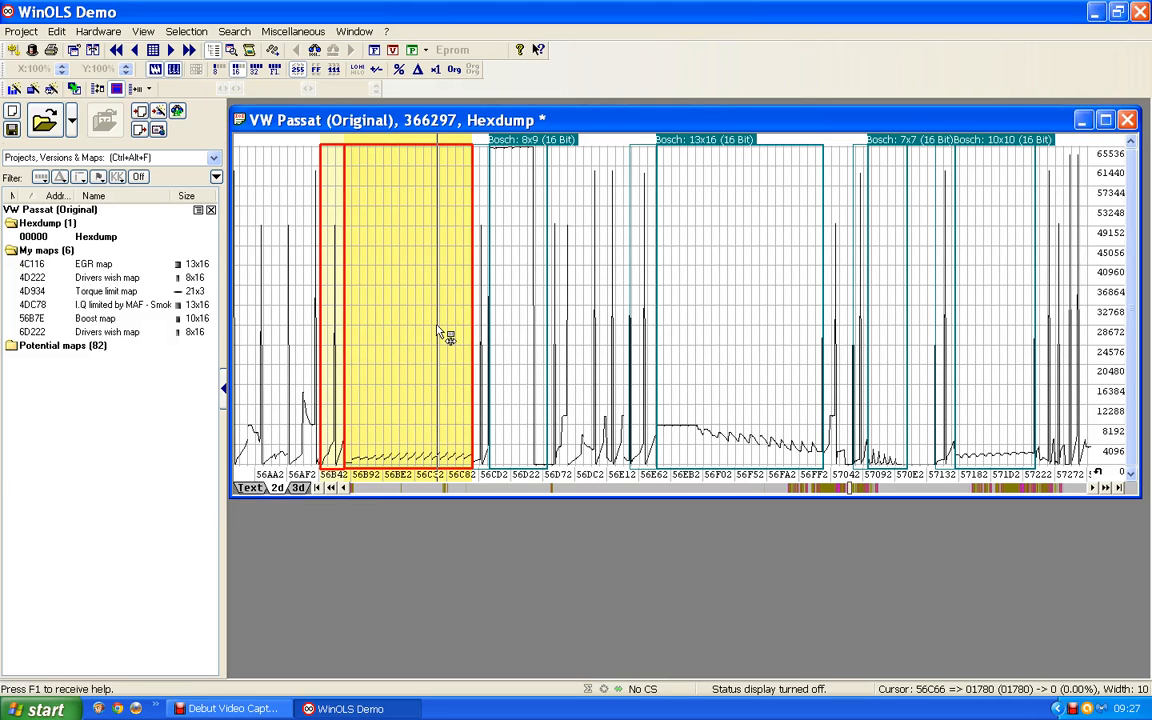
mouse_move(432, 330)
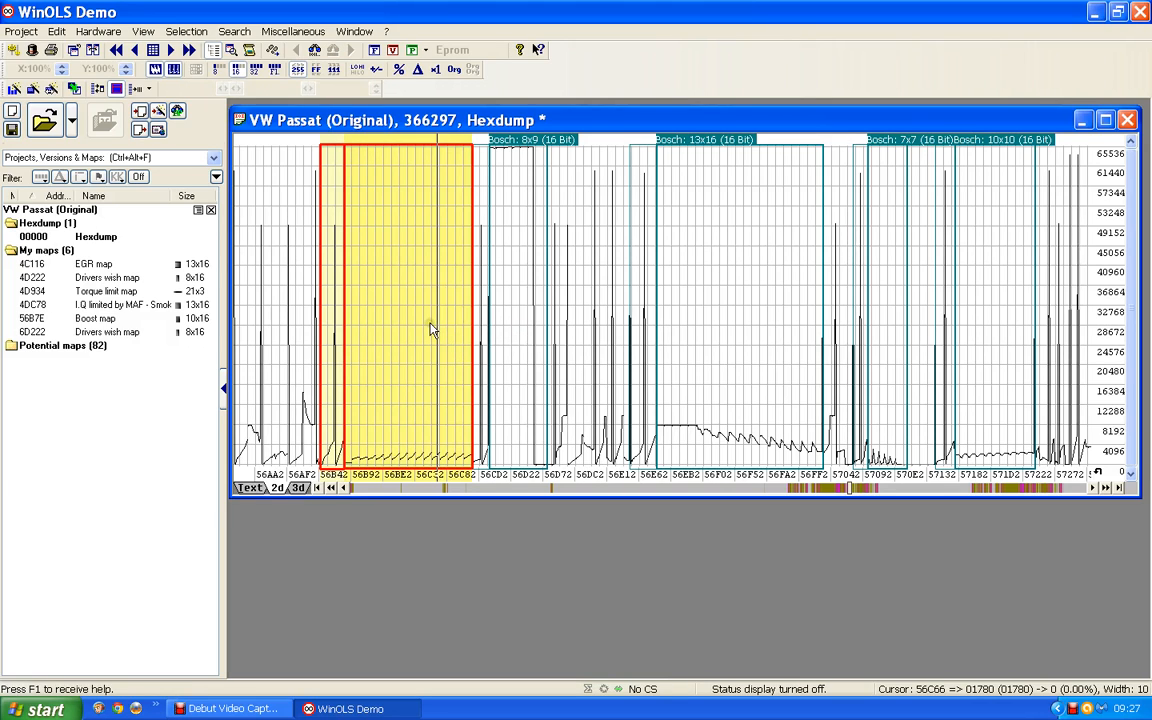